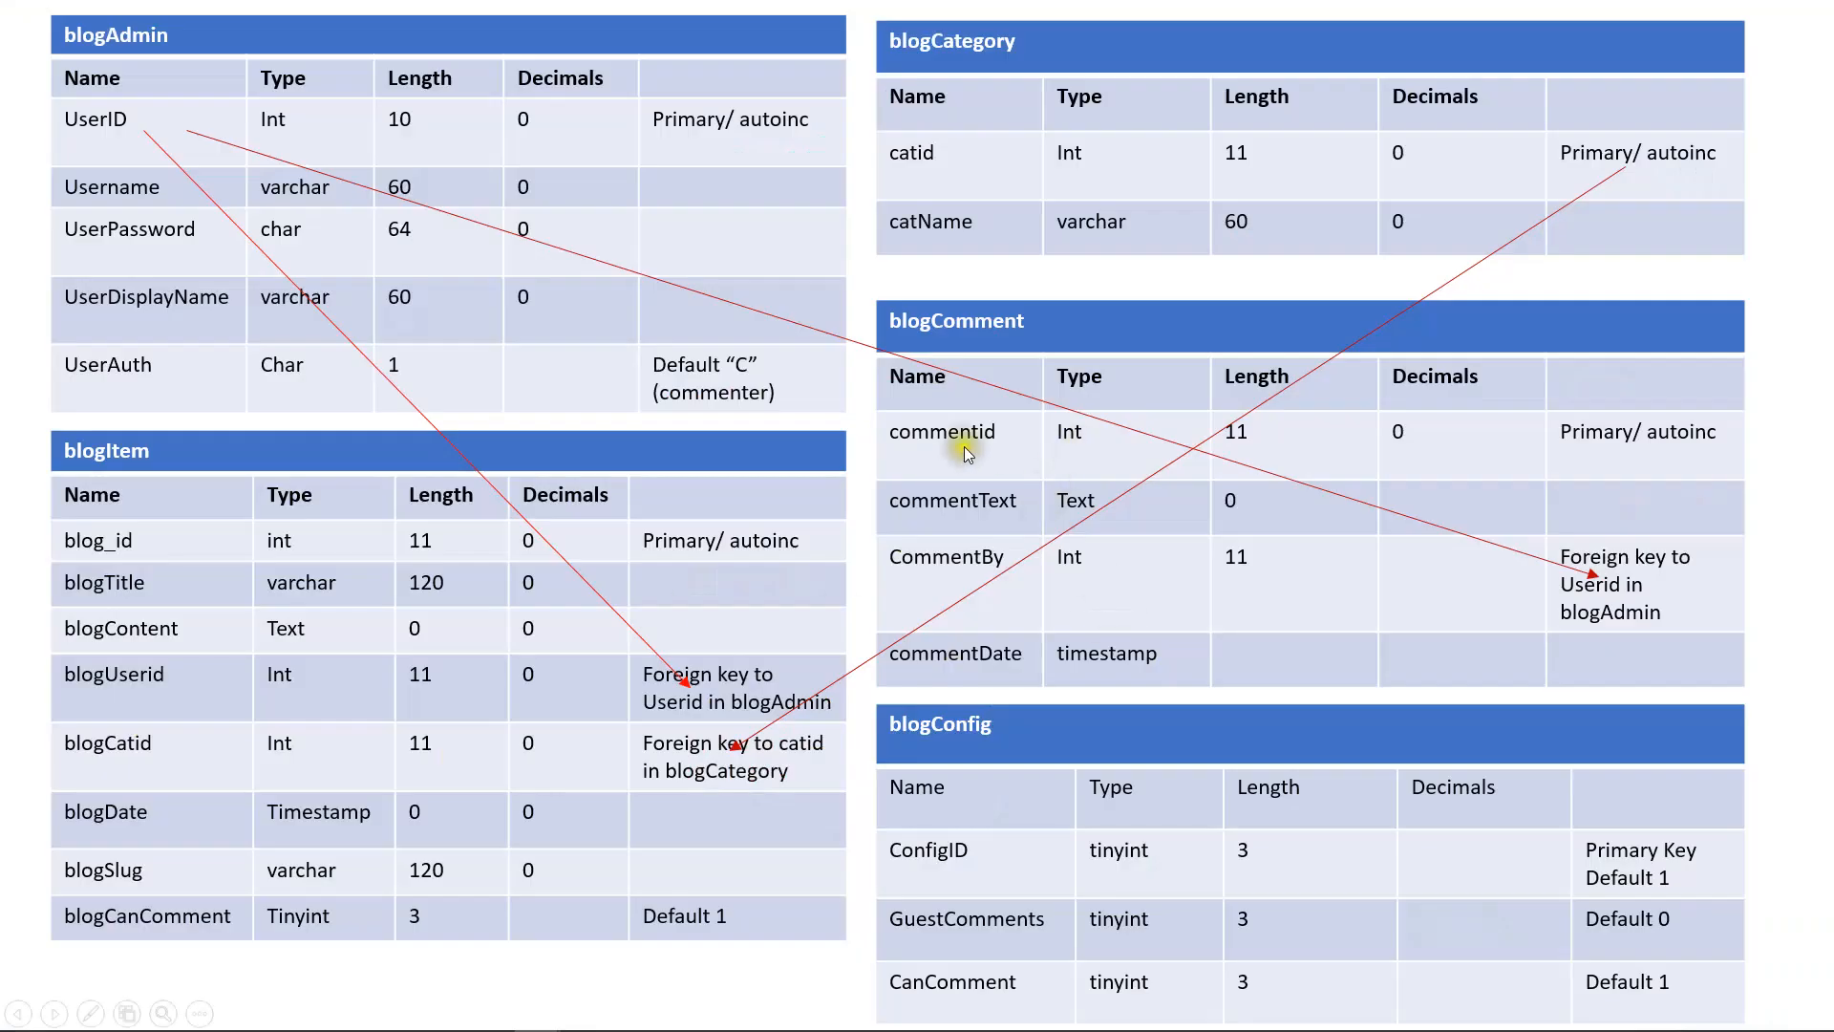
mouse_move(1302, 684)
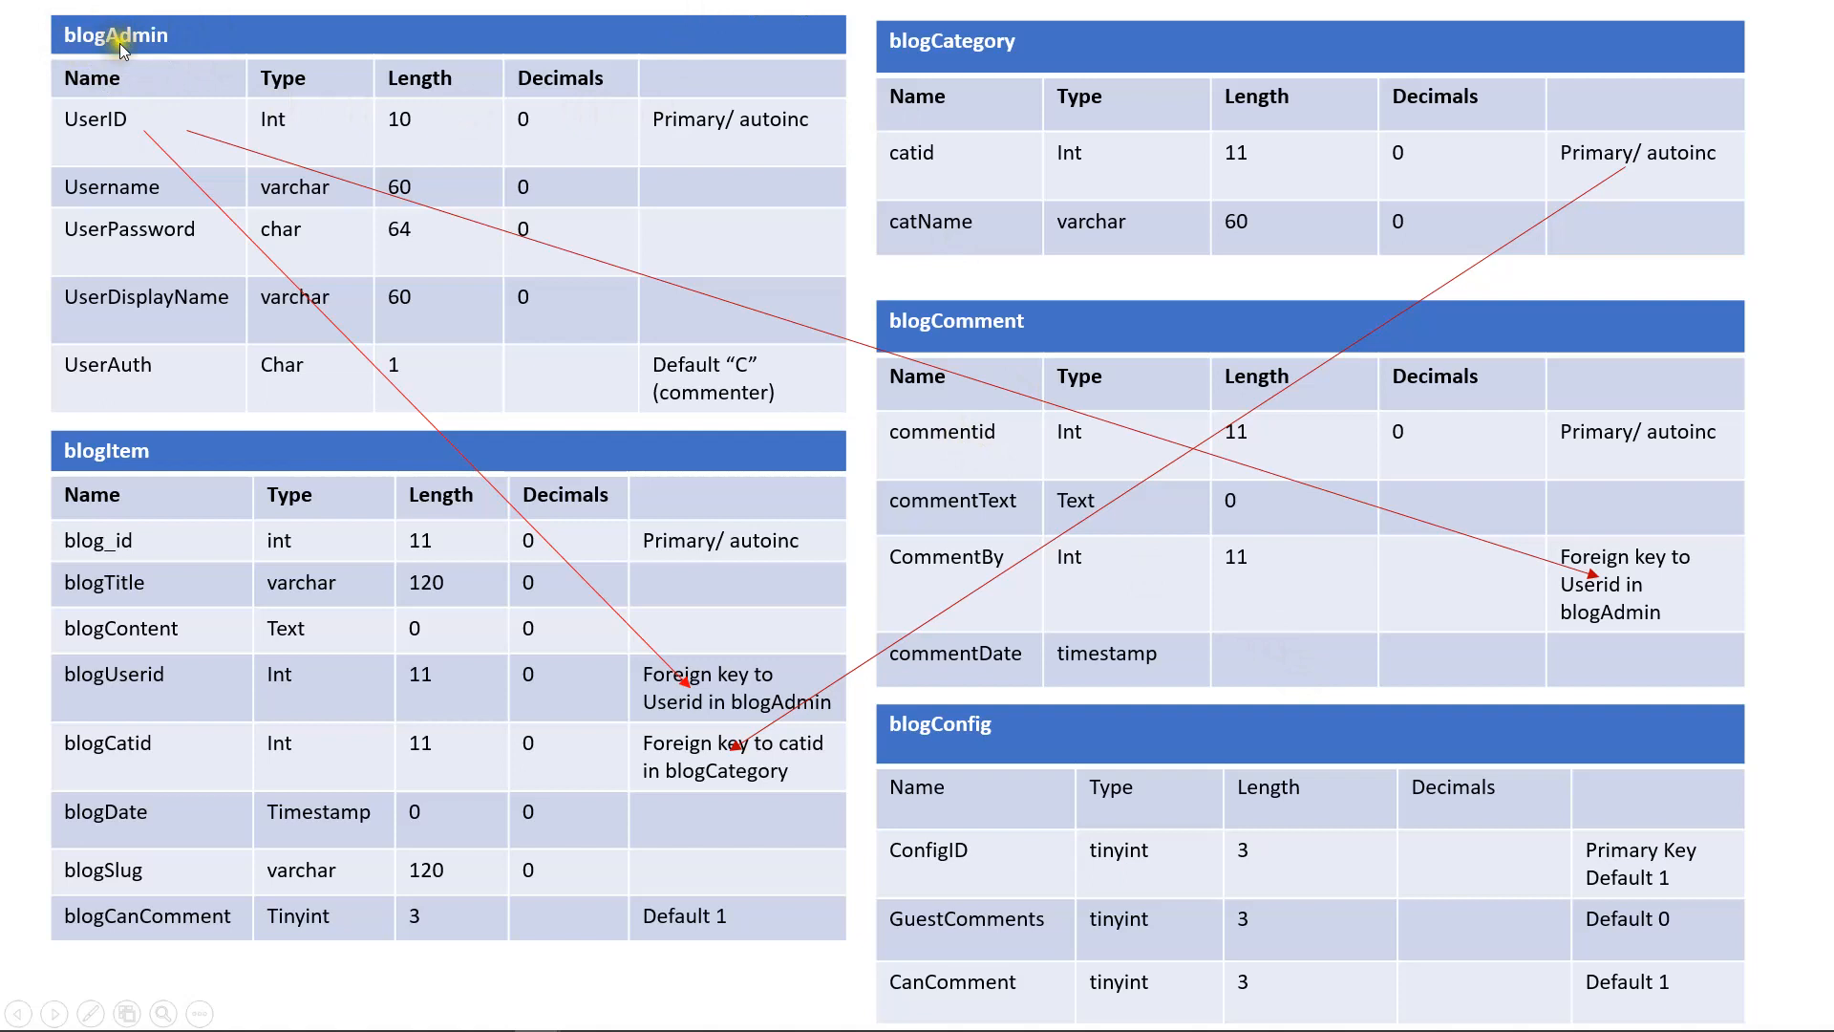
mouse_move(152, 655)
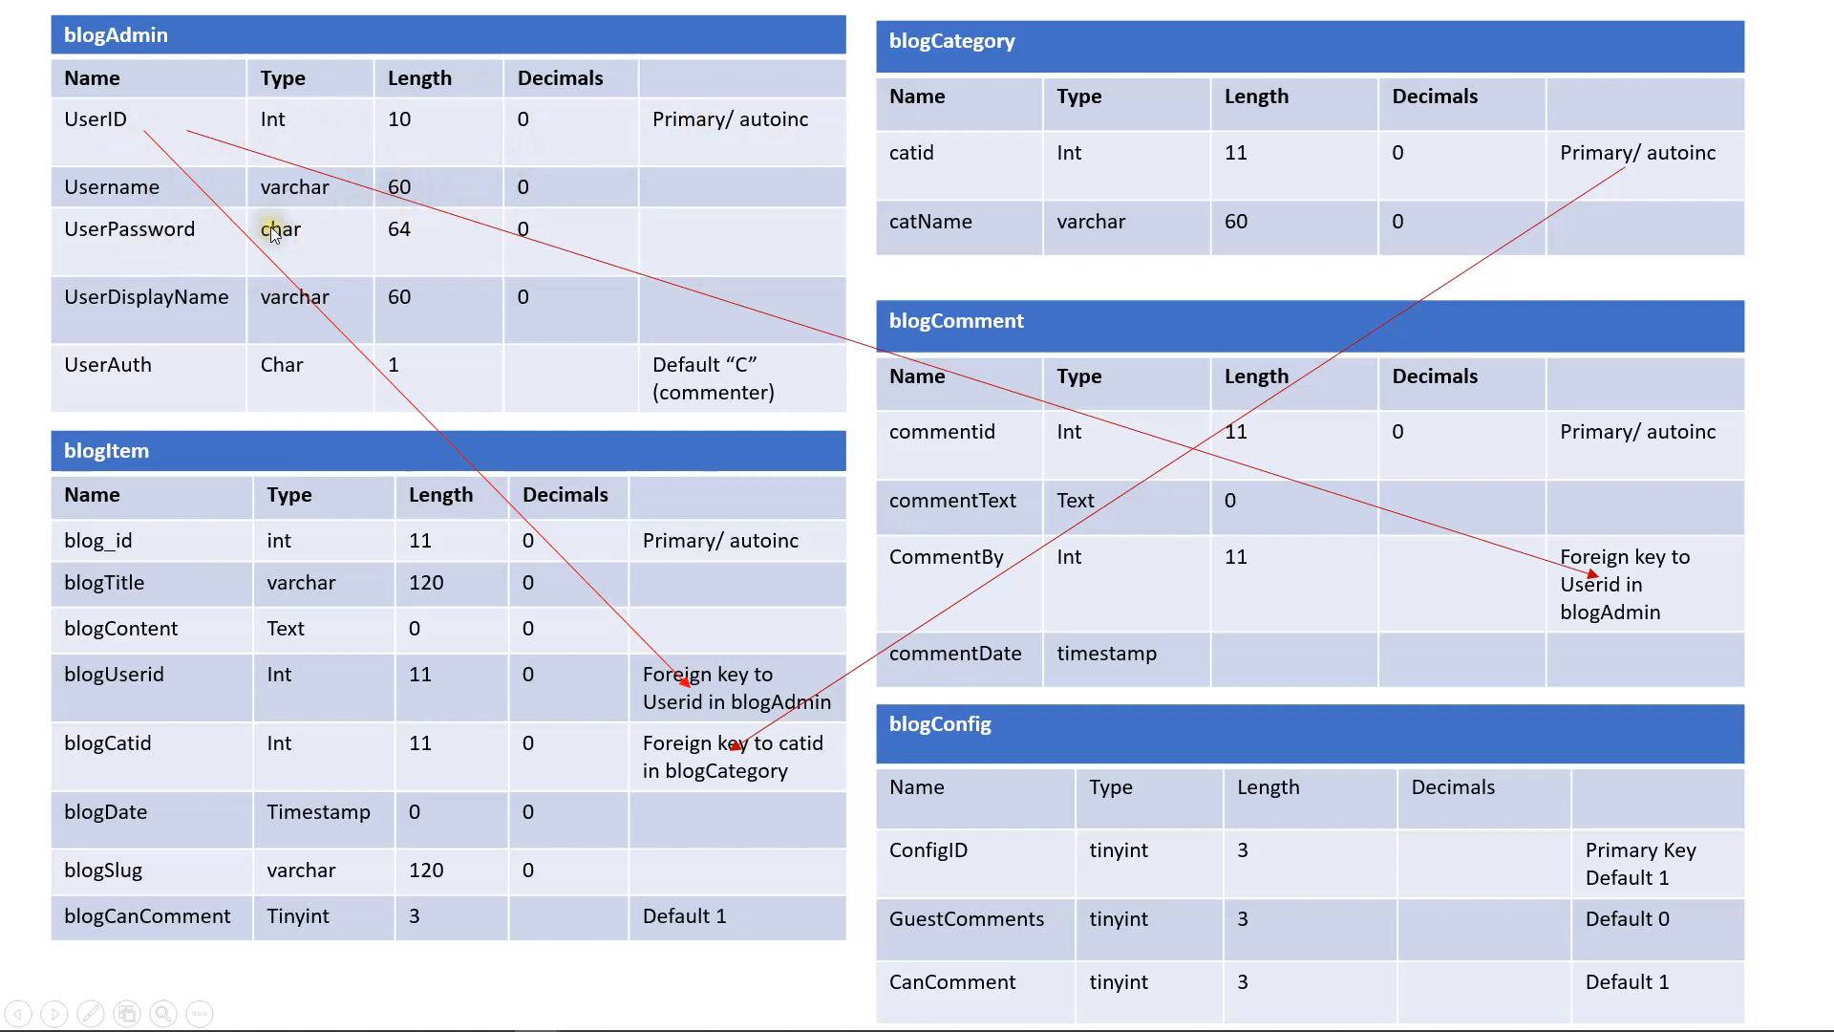
mouse_move(335, 247)
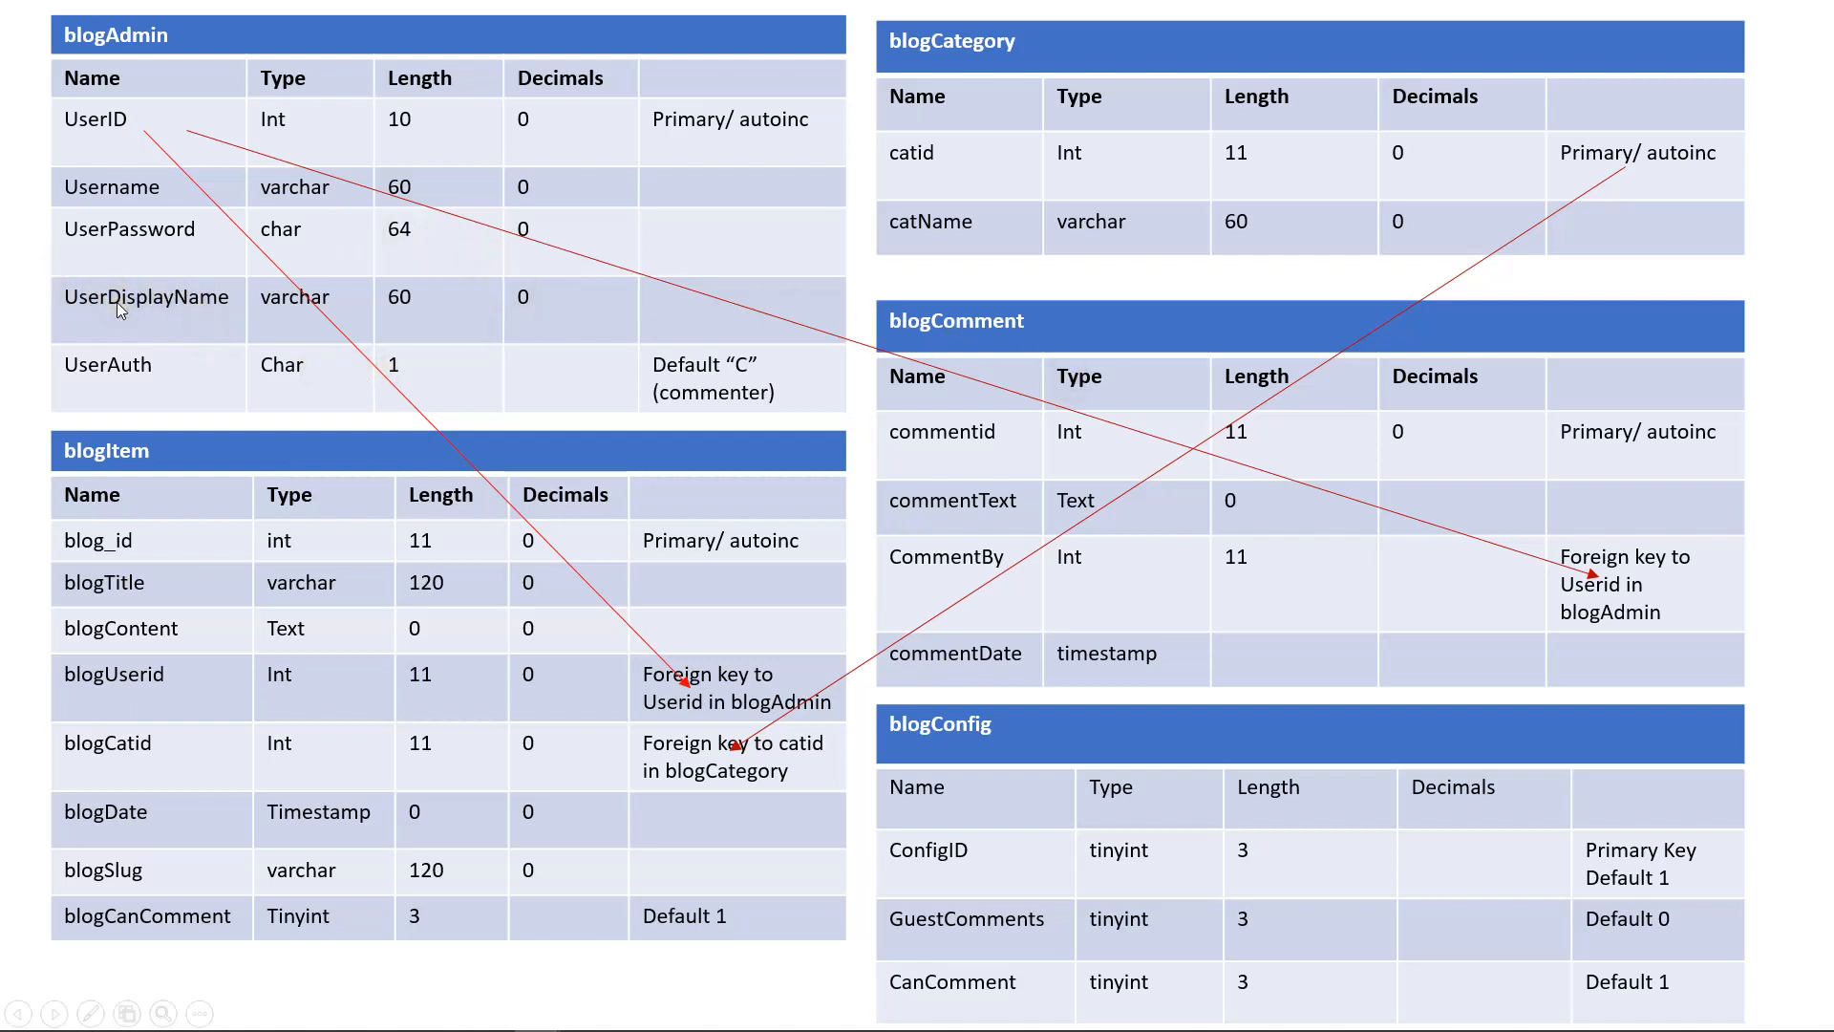
mouse_move(156, 321)
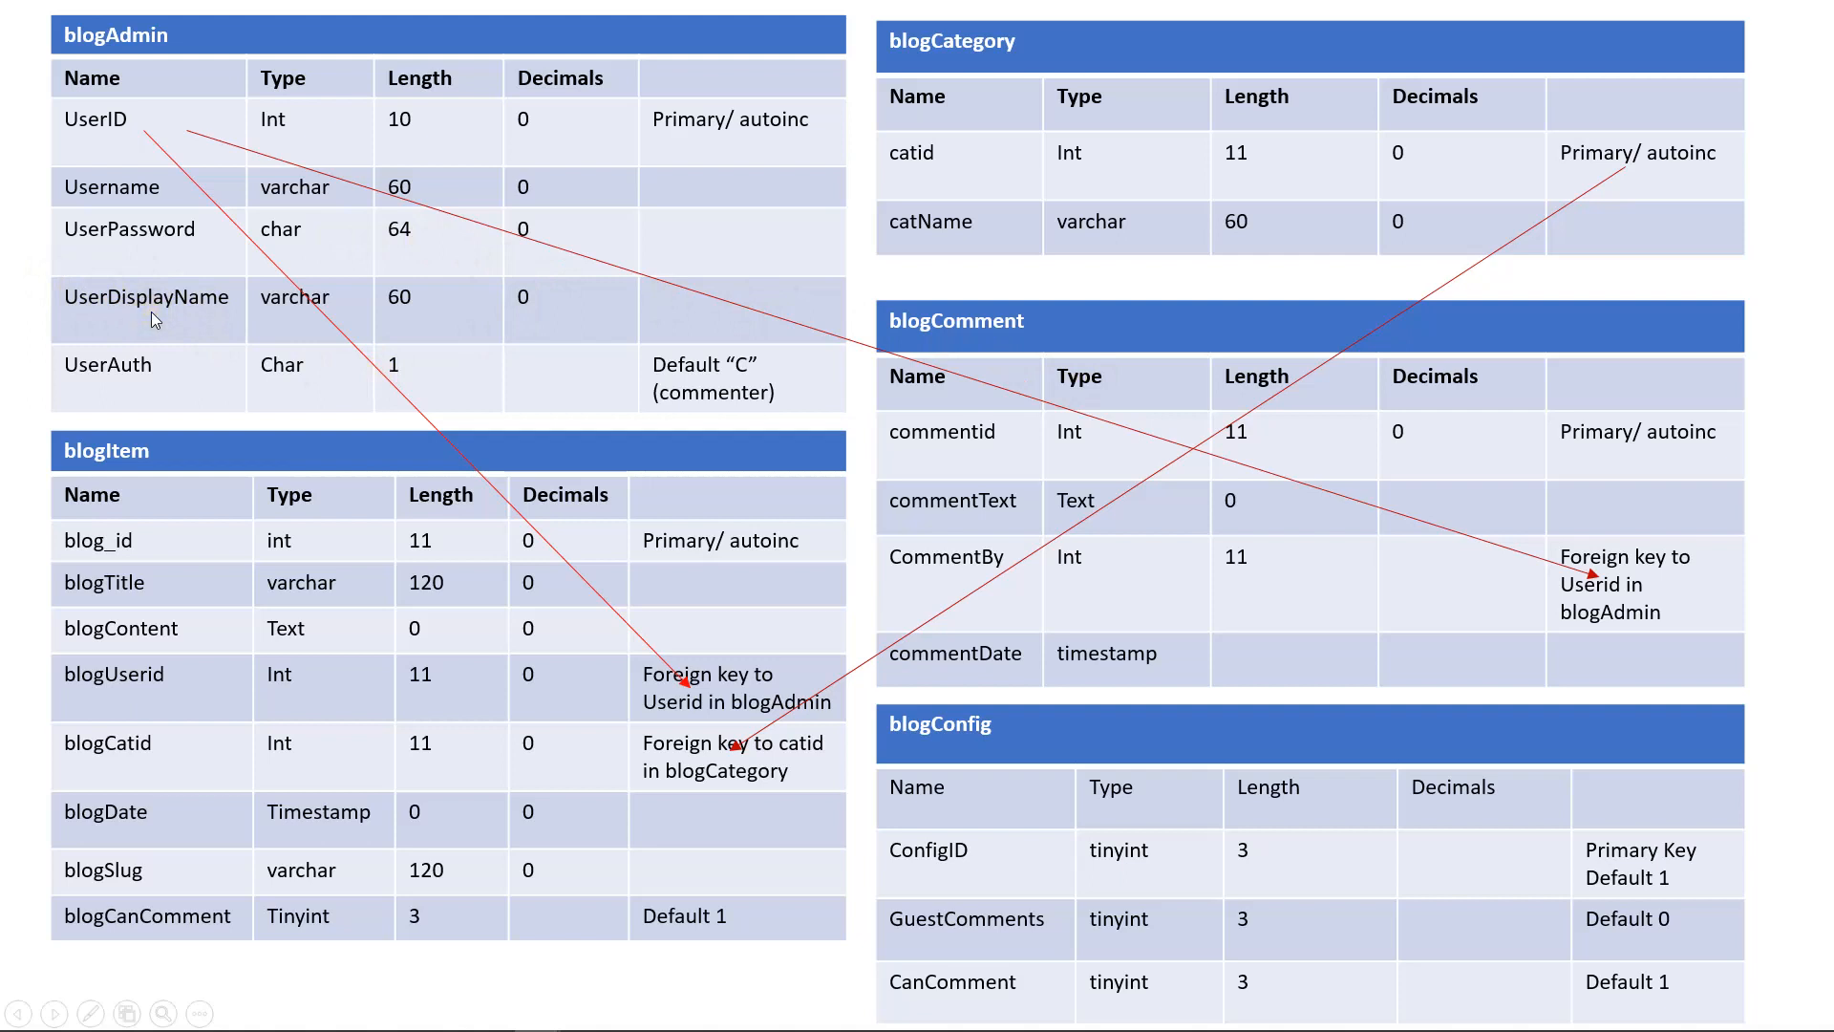
mouse_move(158, 371)
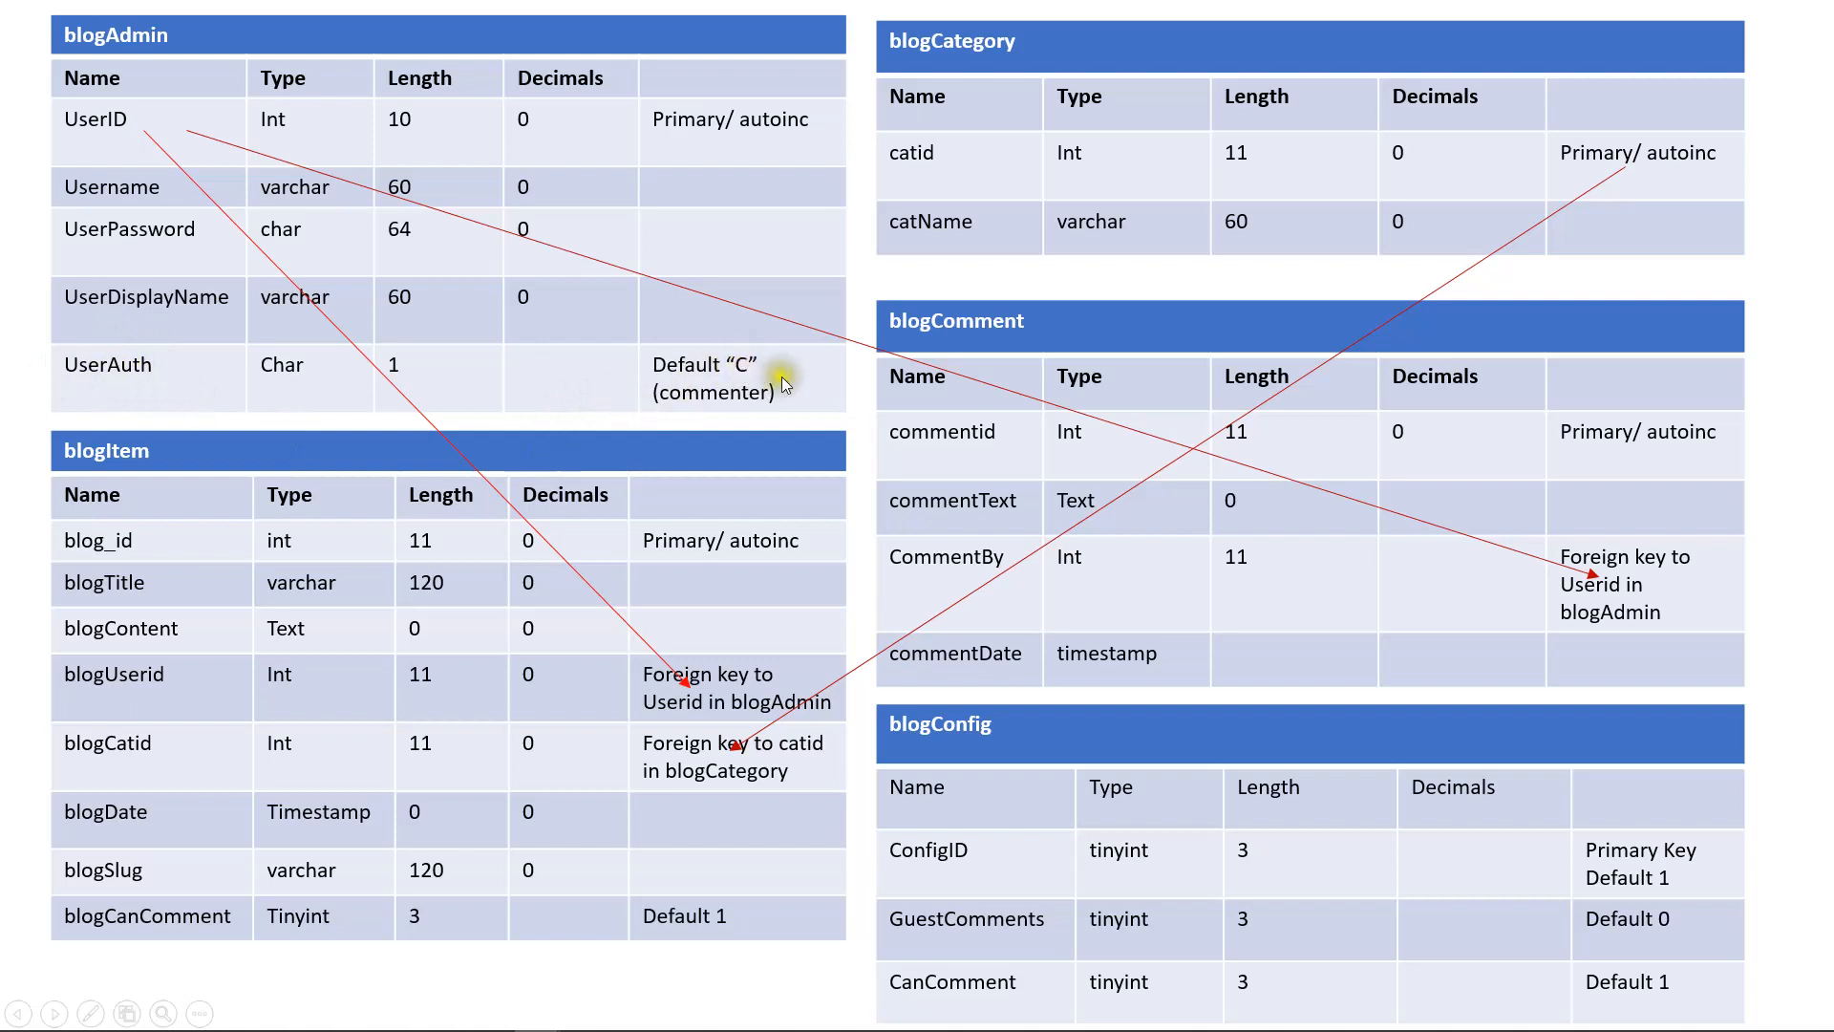
mouse_move(99, 550)
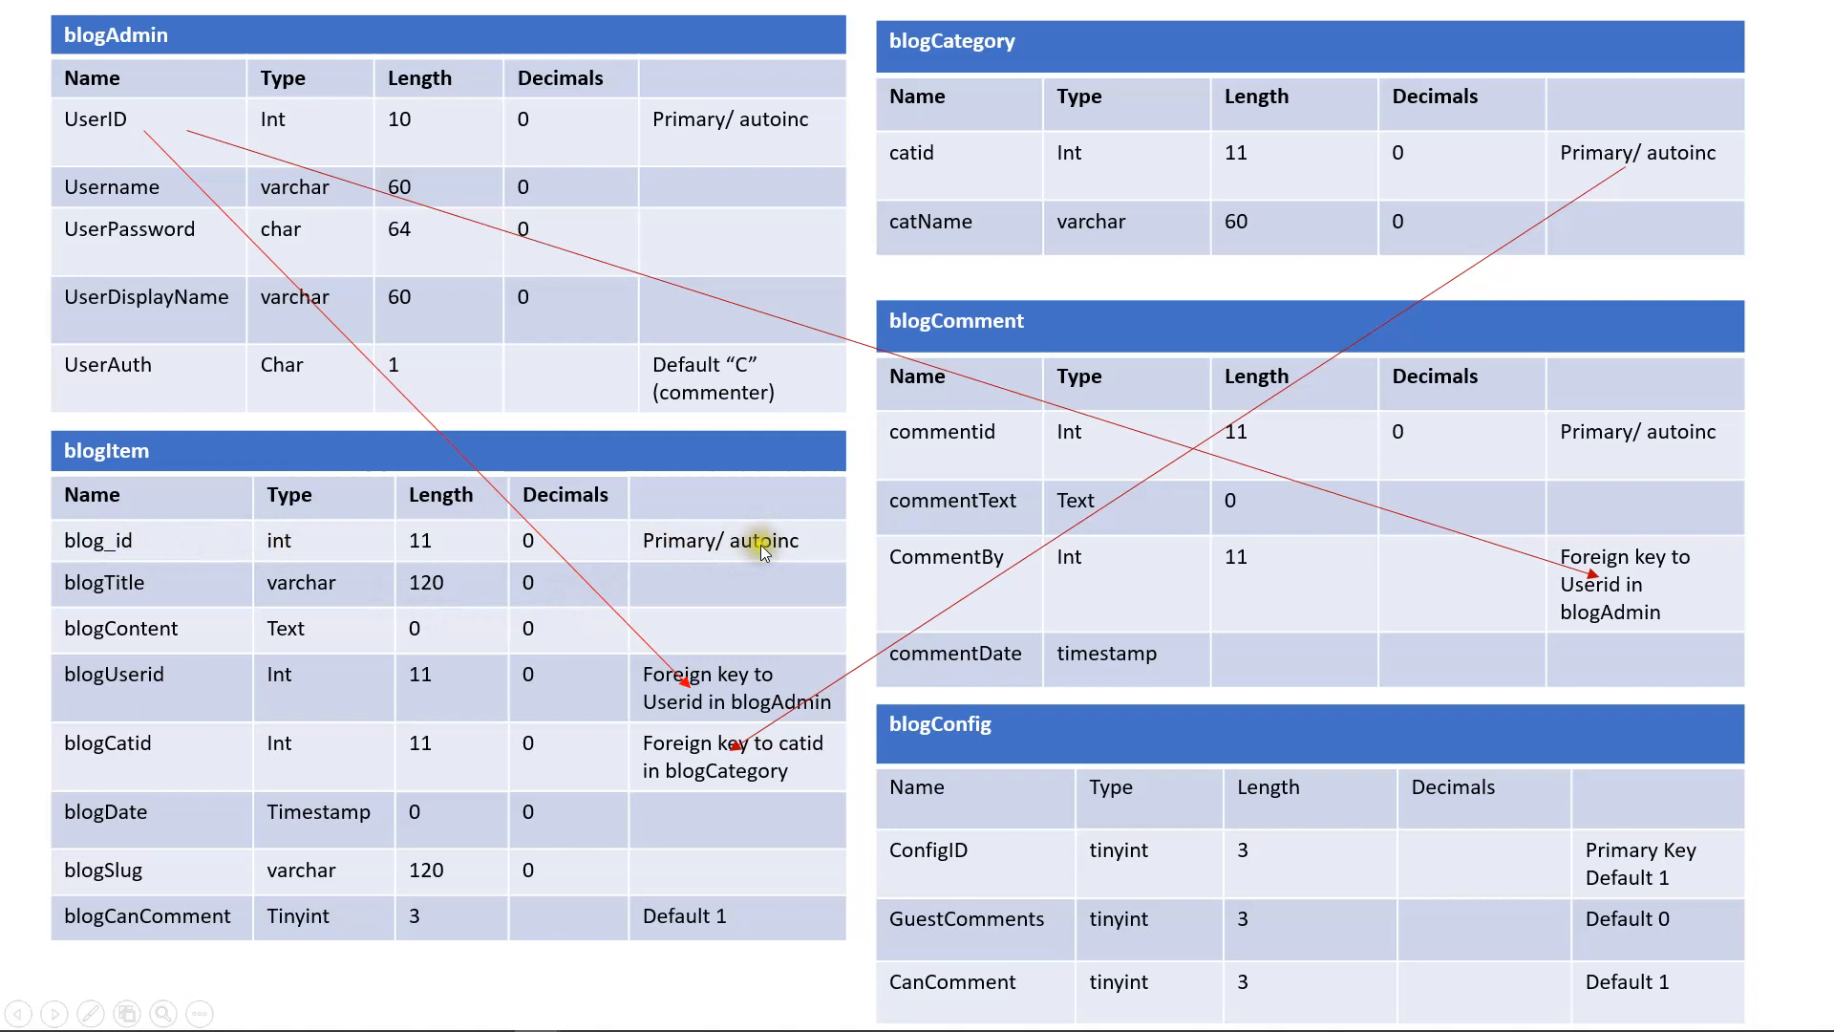
mouse_move(152, 597)
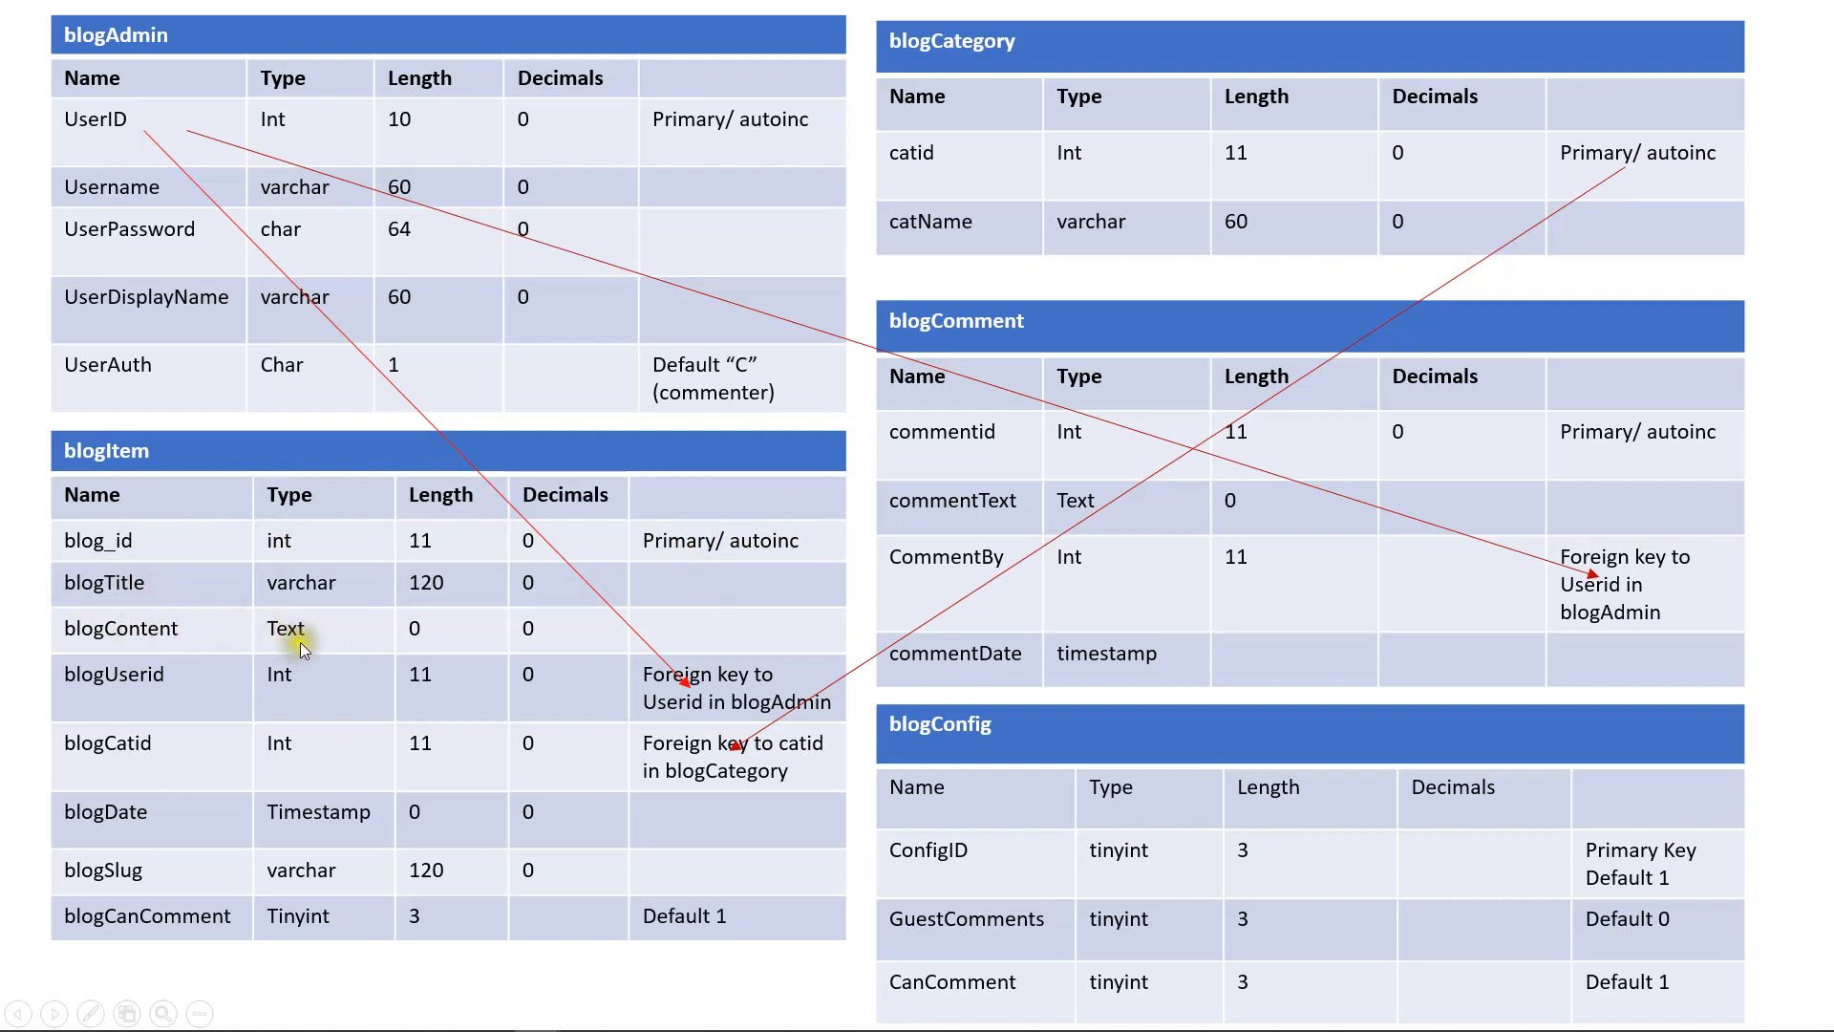
mouse_move(222, 635)
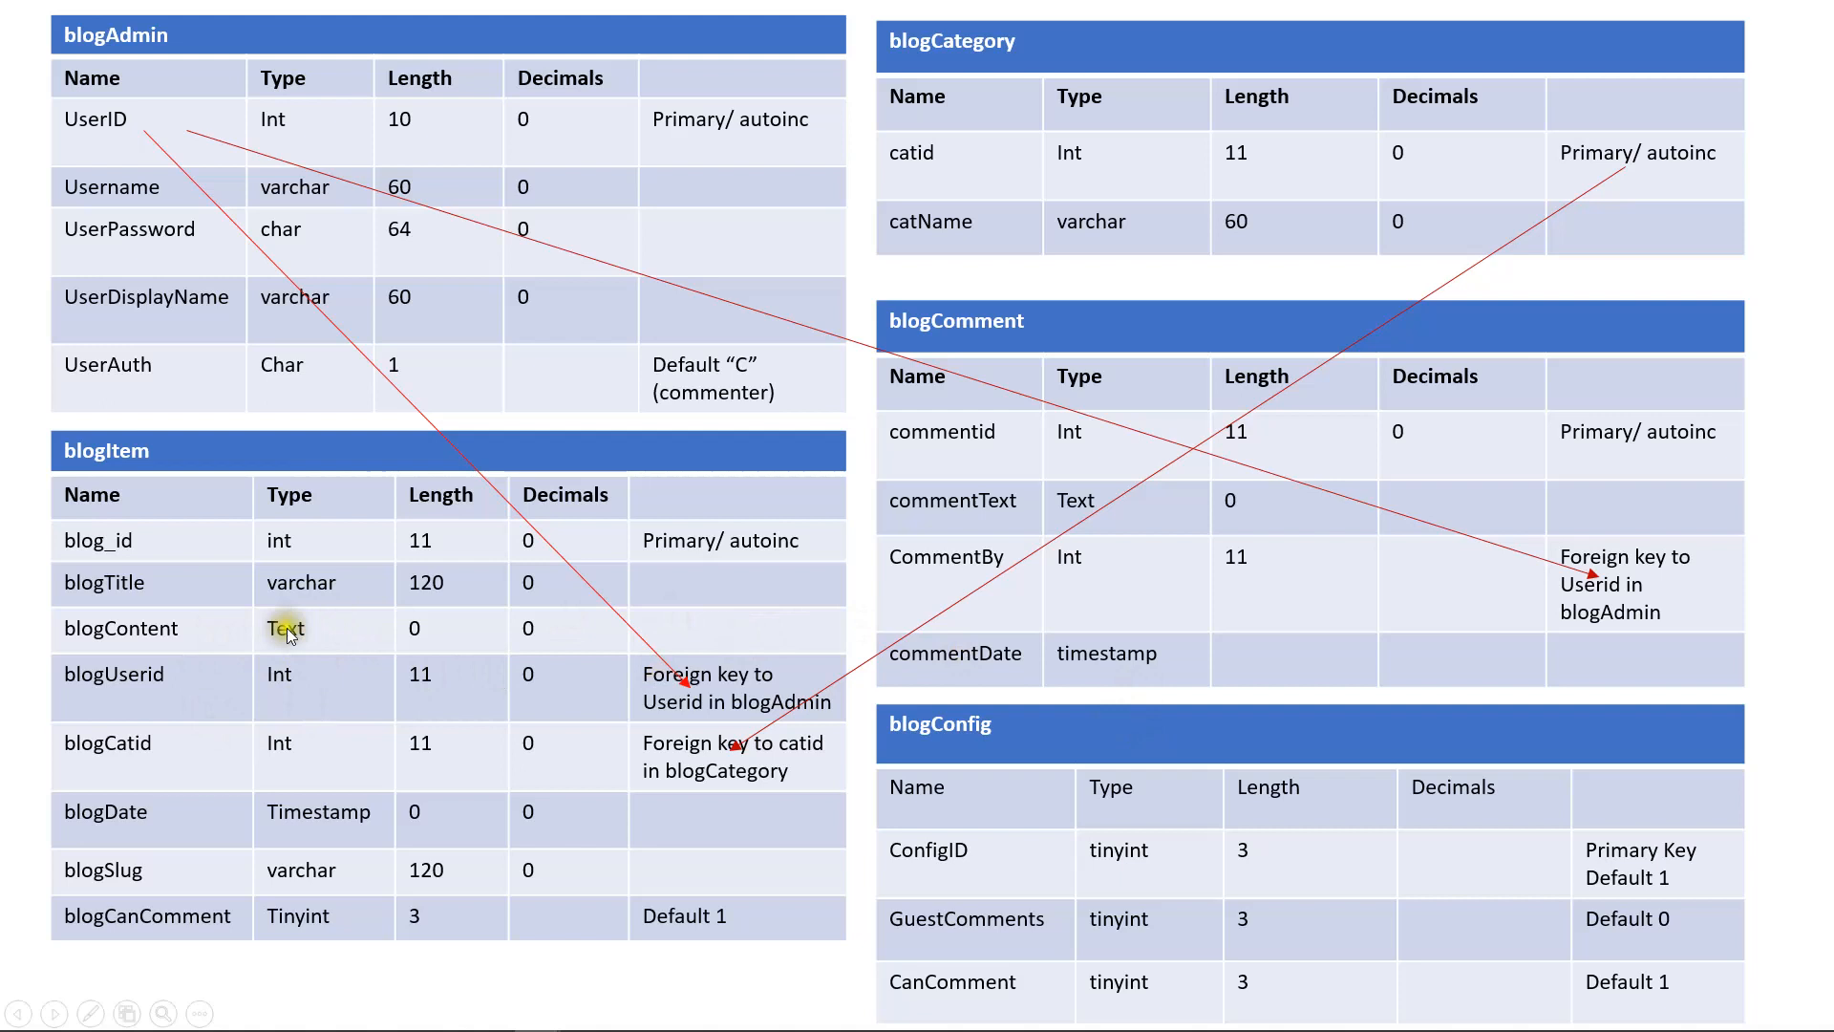
mouse_move(170, 684)
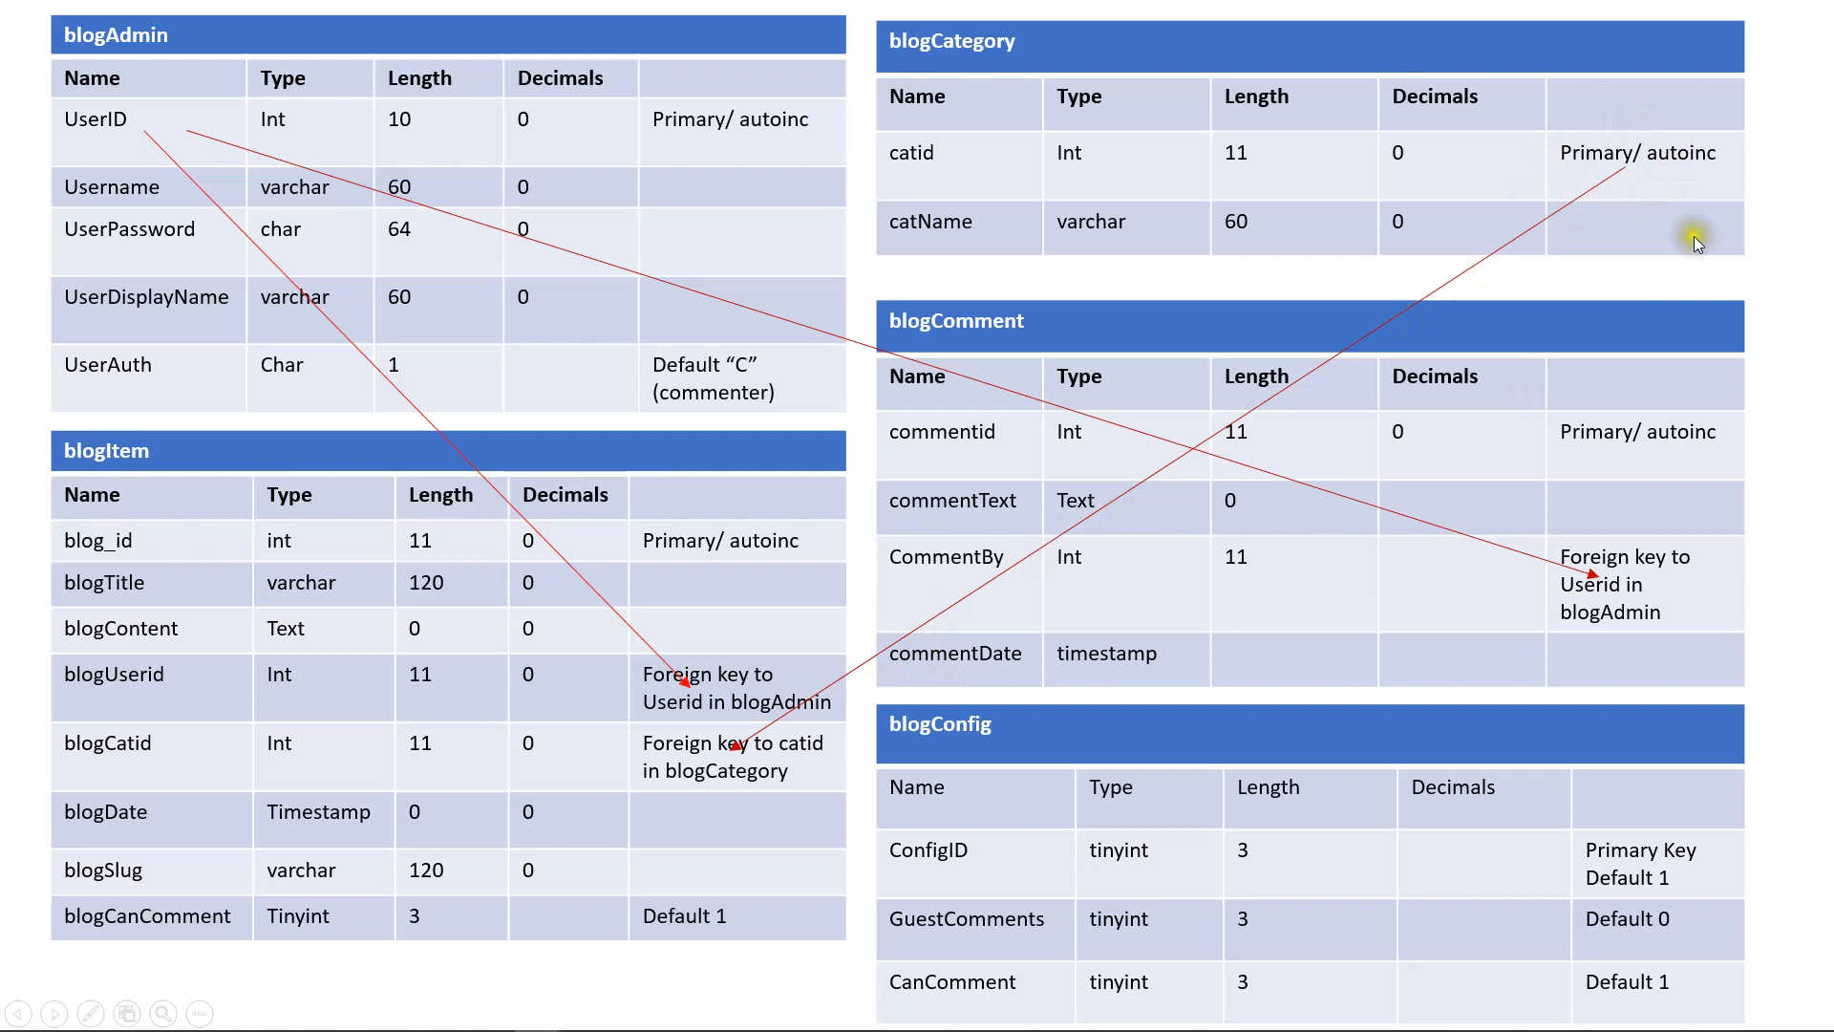
mouse_move(1541, 161)
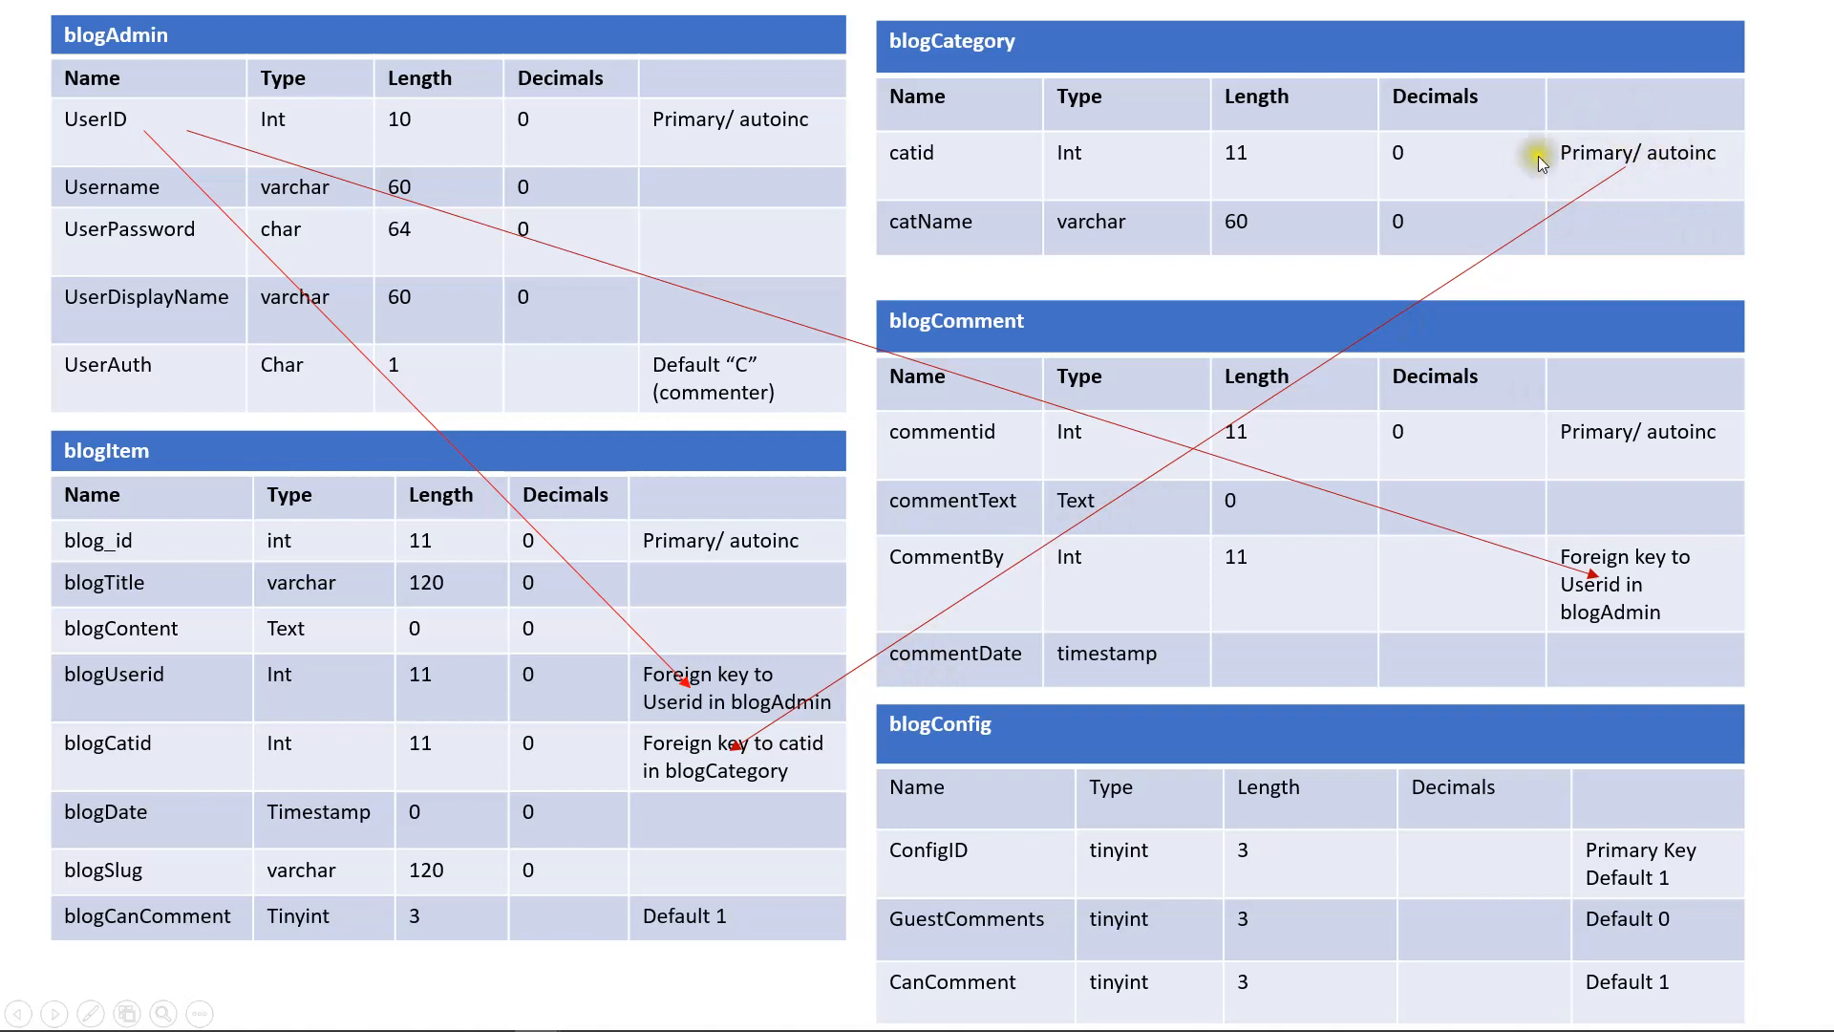
mouse_move(217, 827)
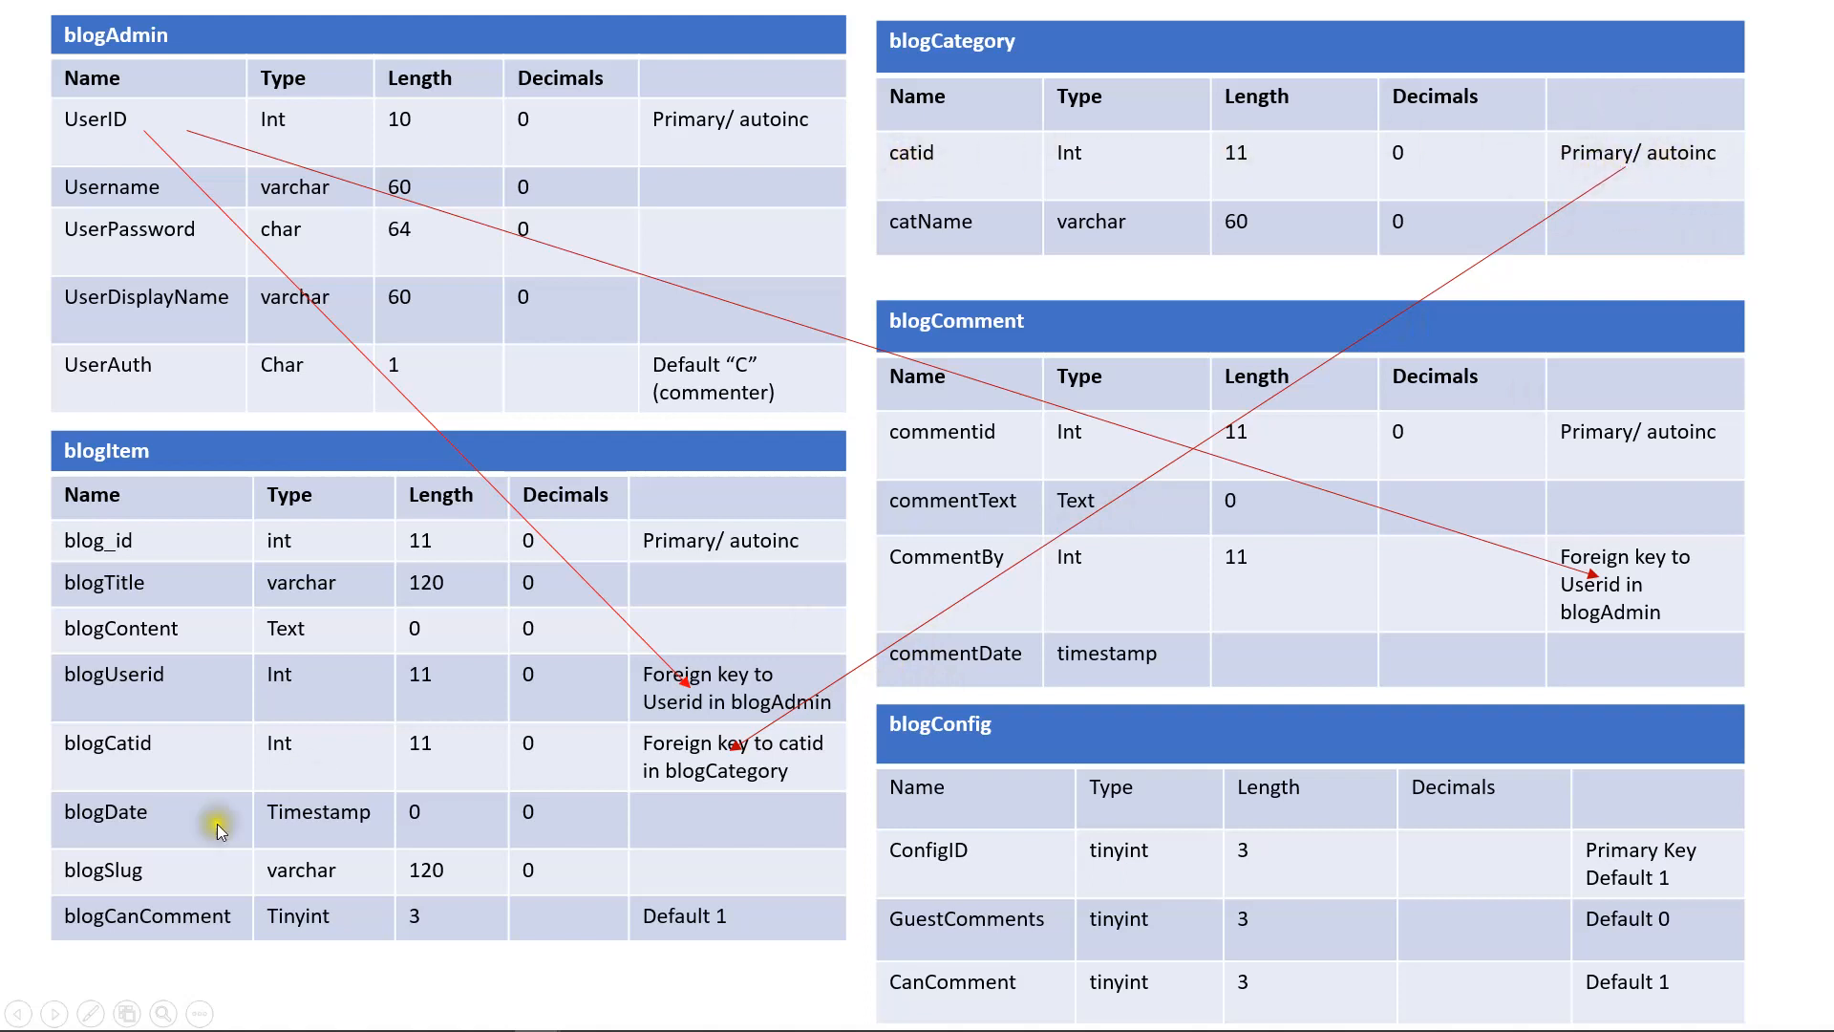
mouse_move(278, 799)
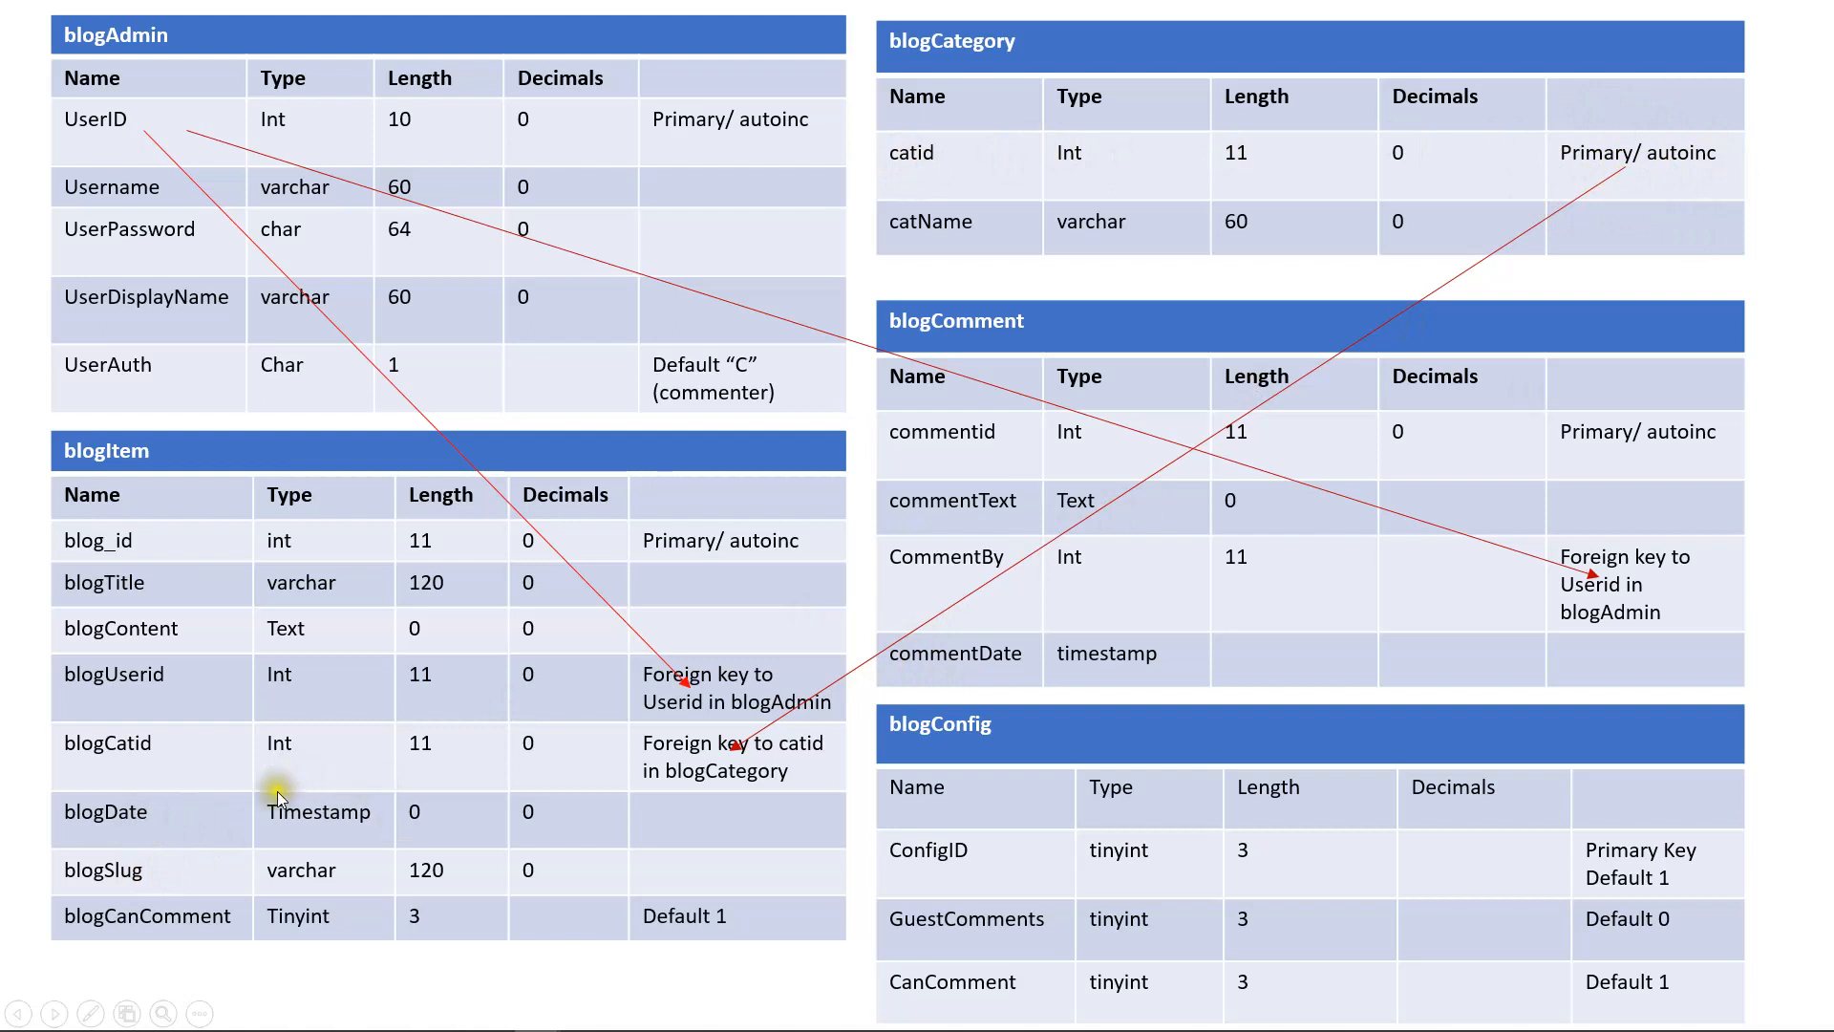
mouse_move(78, 869)
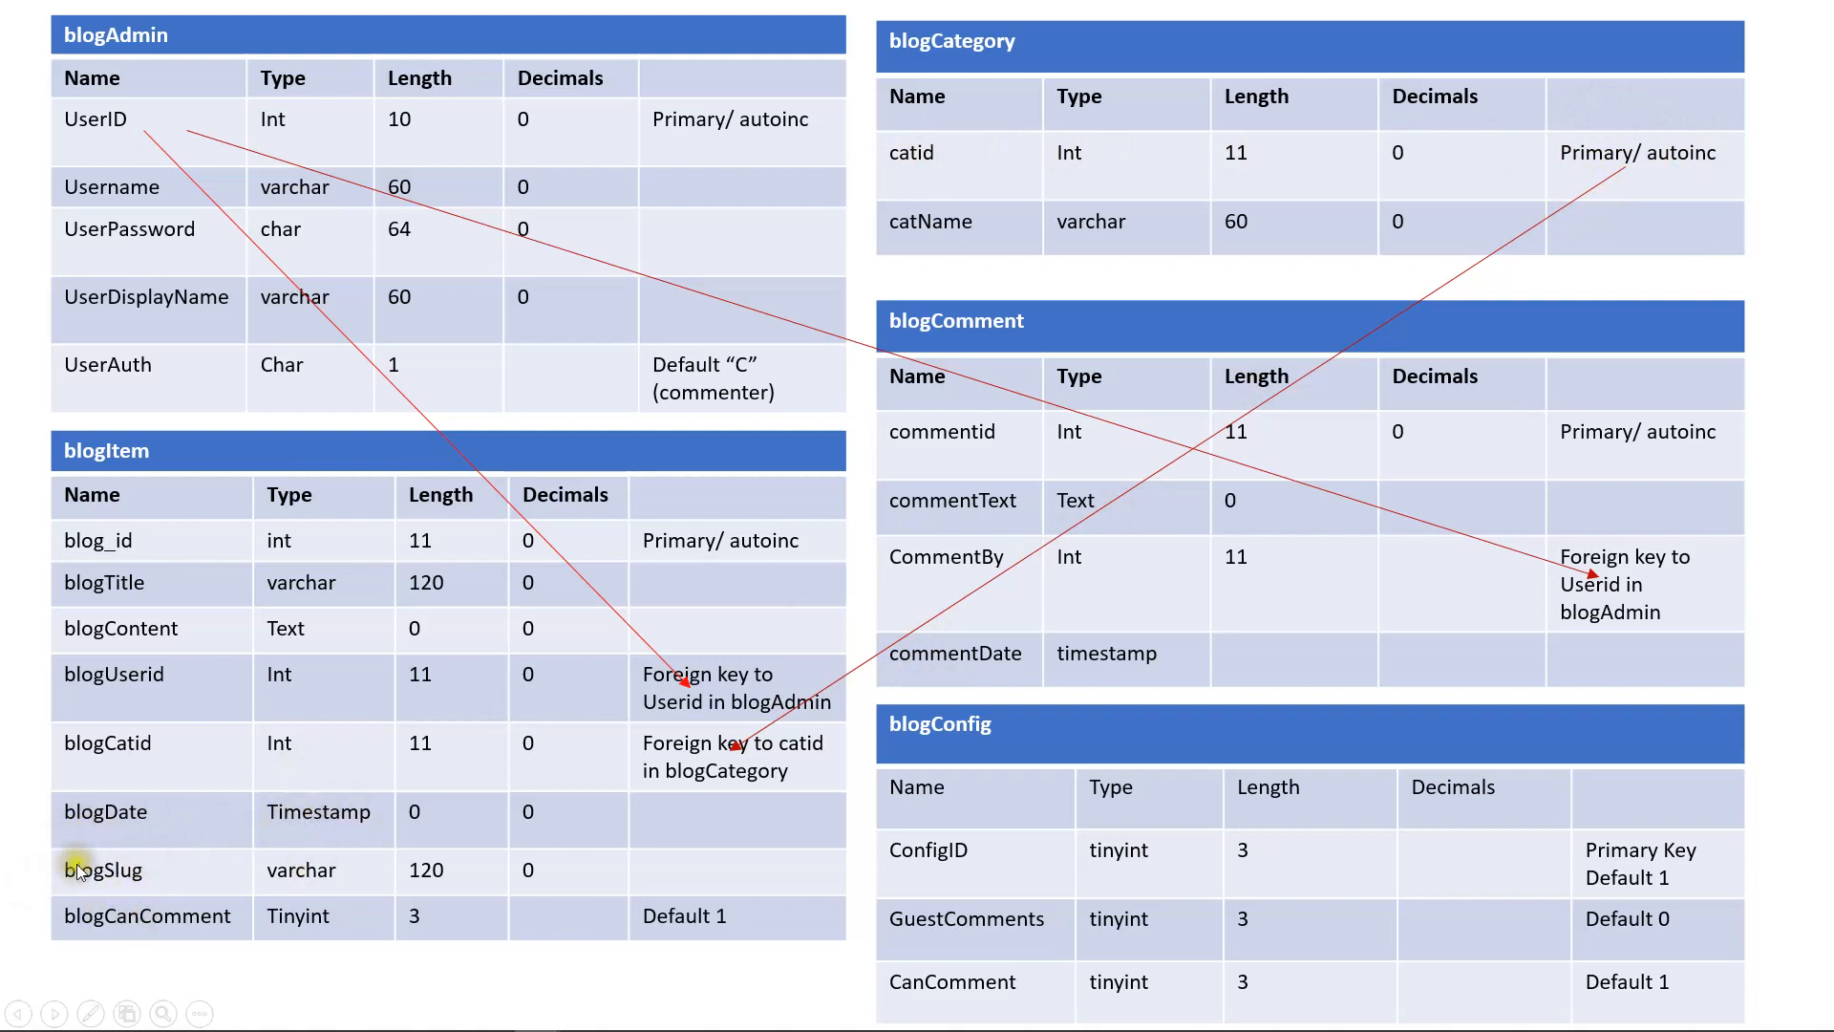
mouse_move(157, 955)
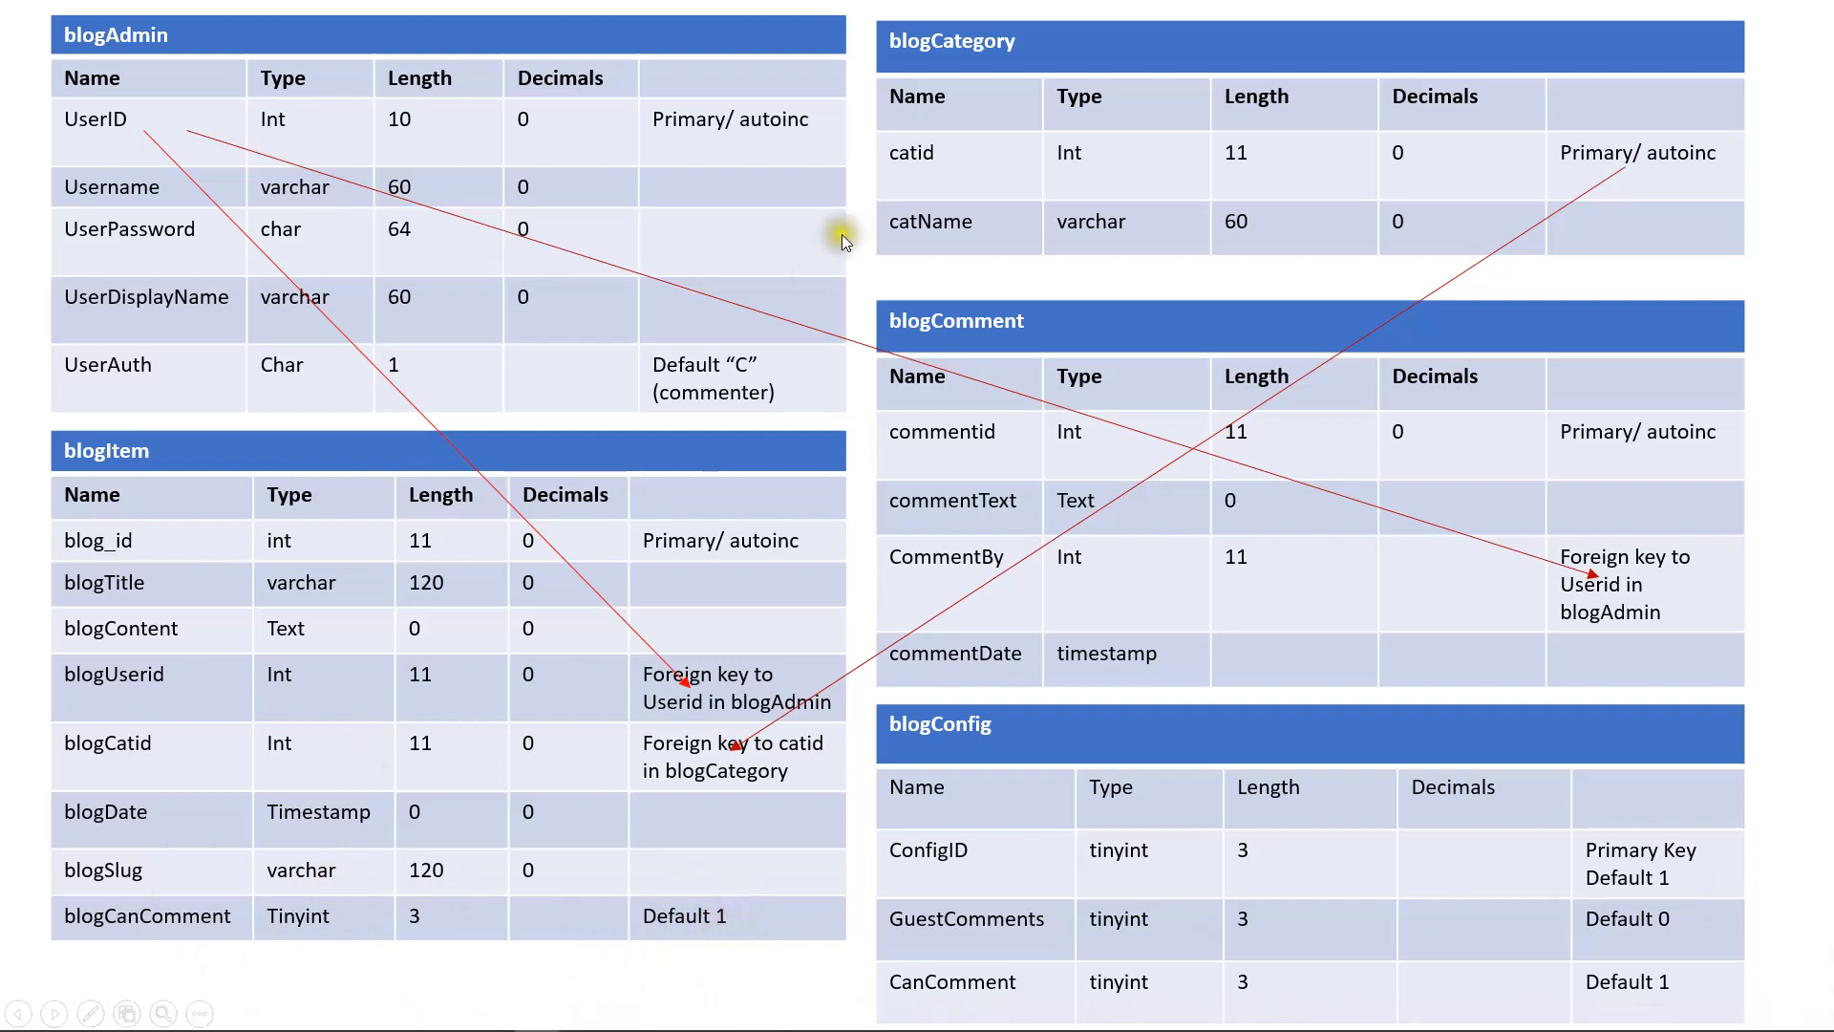
mouse_move(1026, 170)
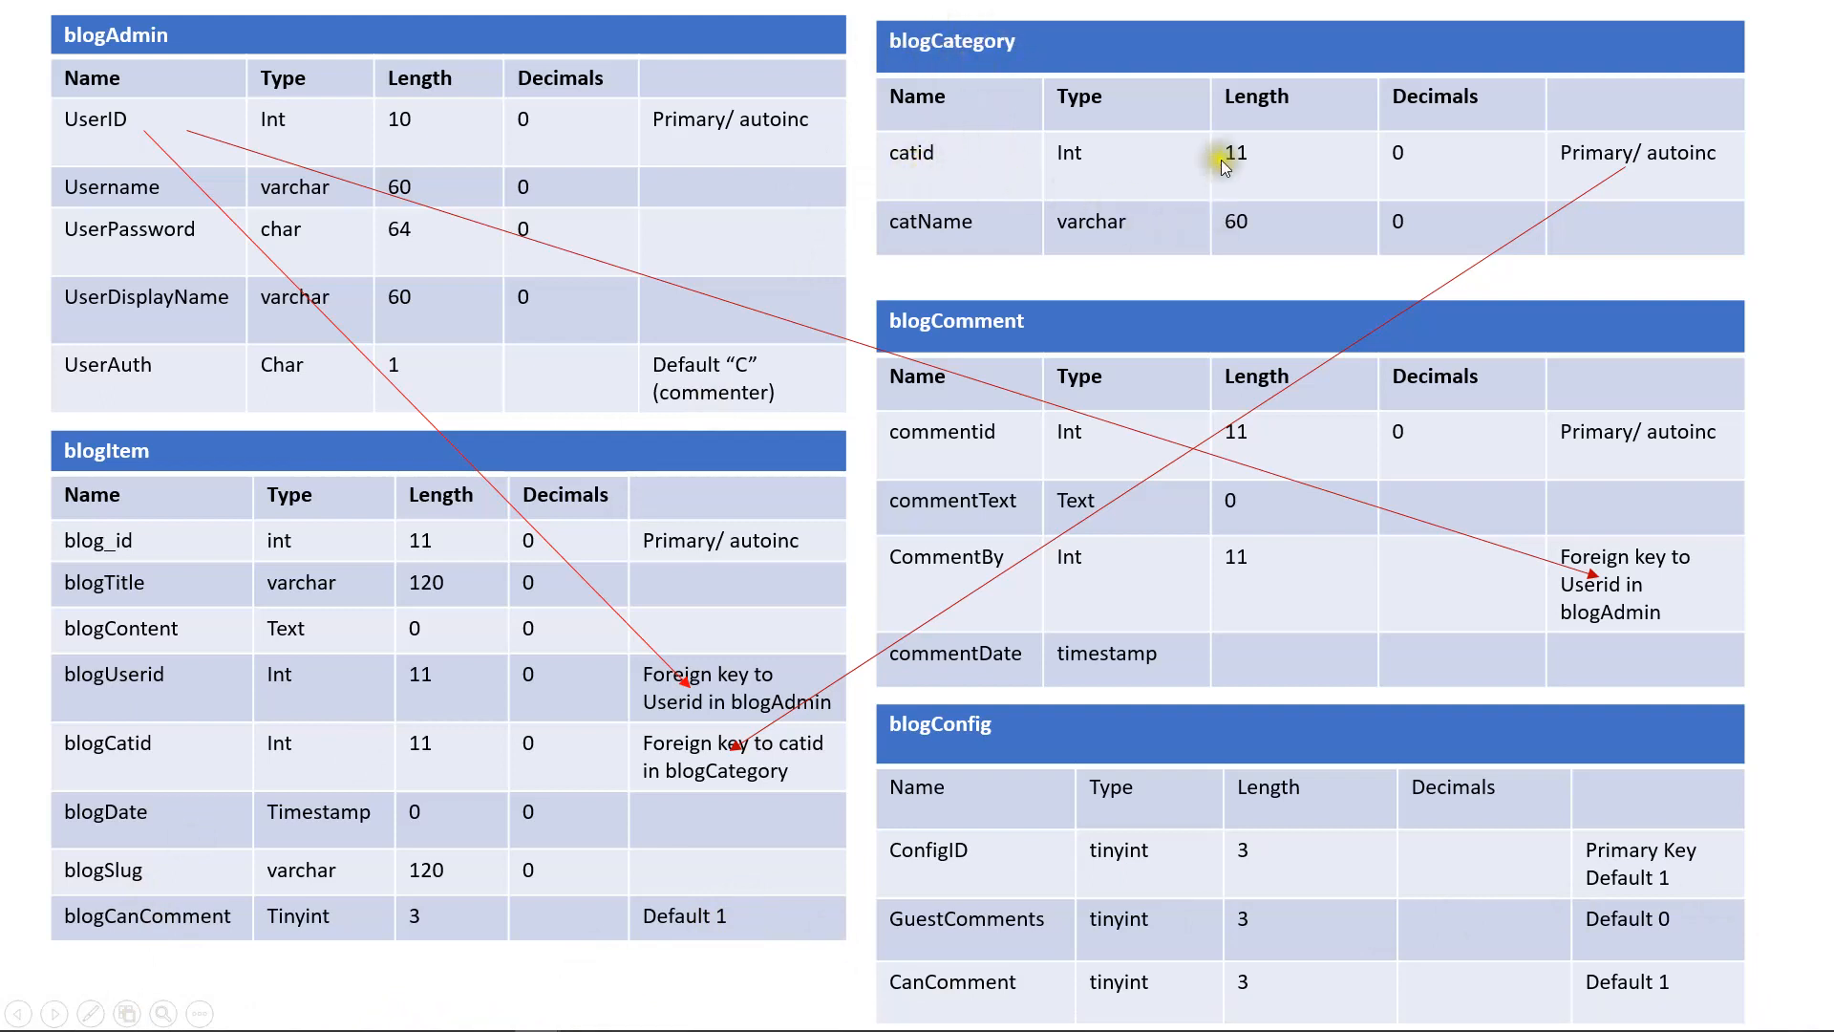
mouse_move(1580, 152)
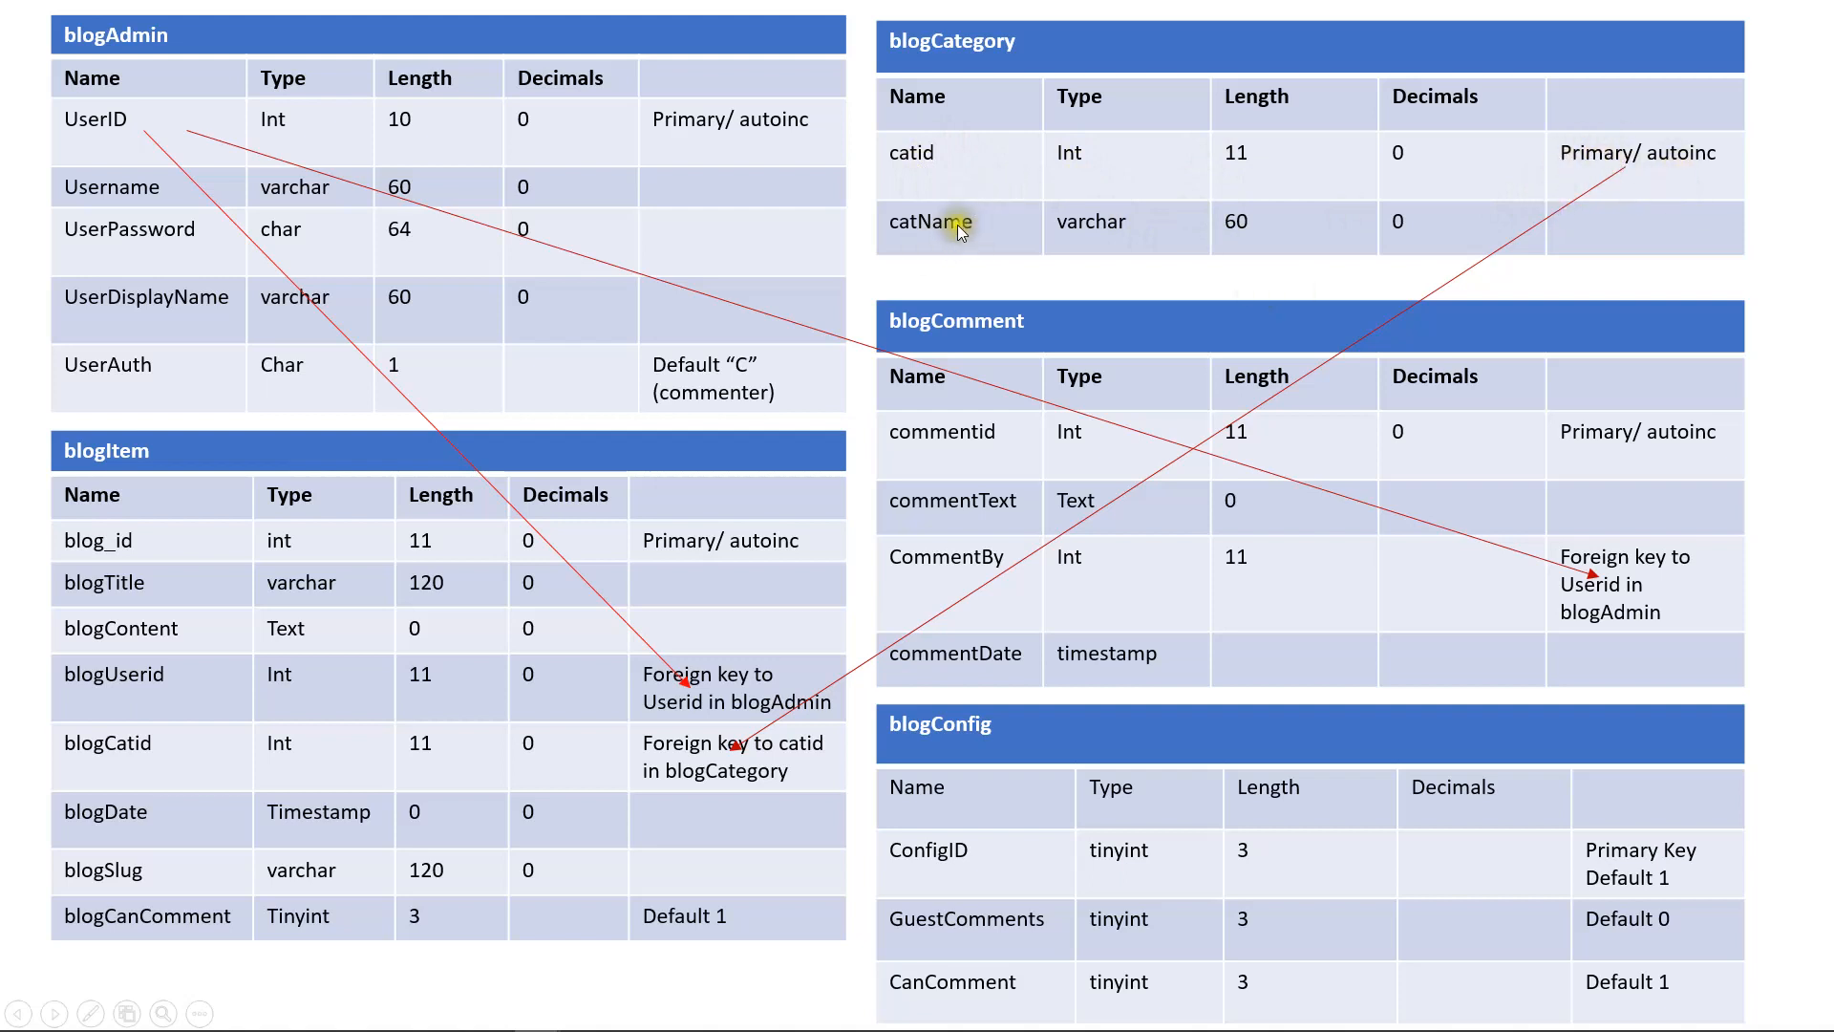
mouse_move(1074, 261)
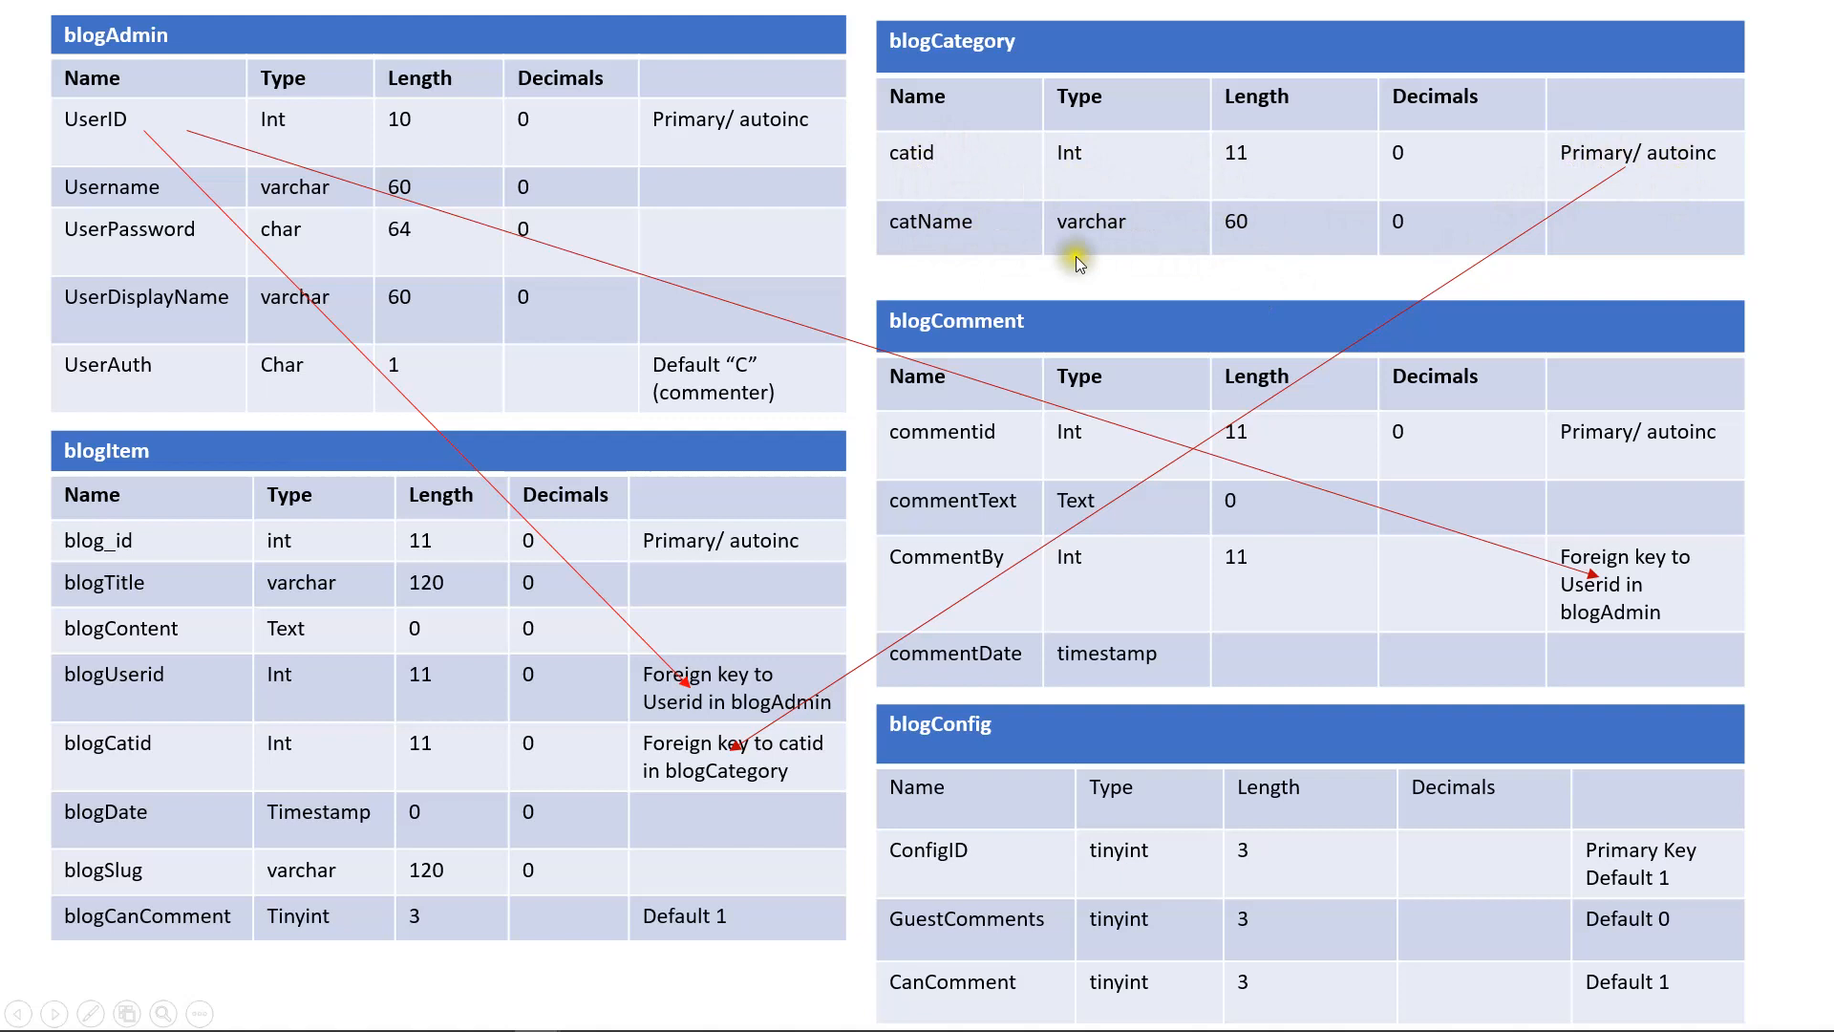
mouse_move(1236, 231)
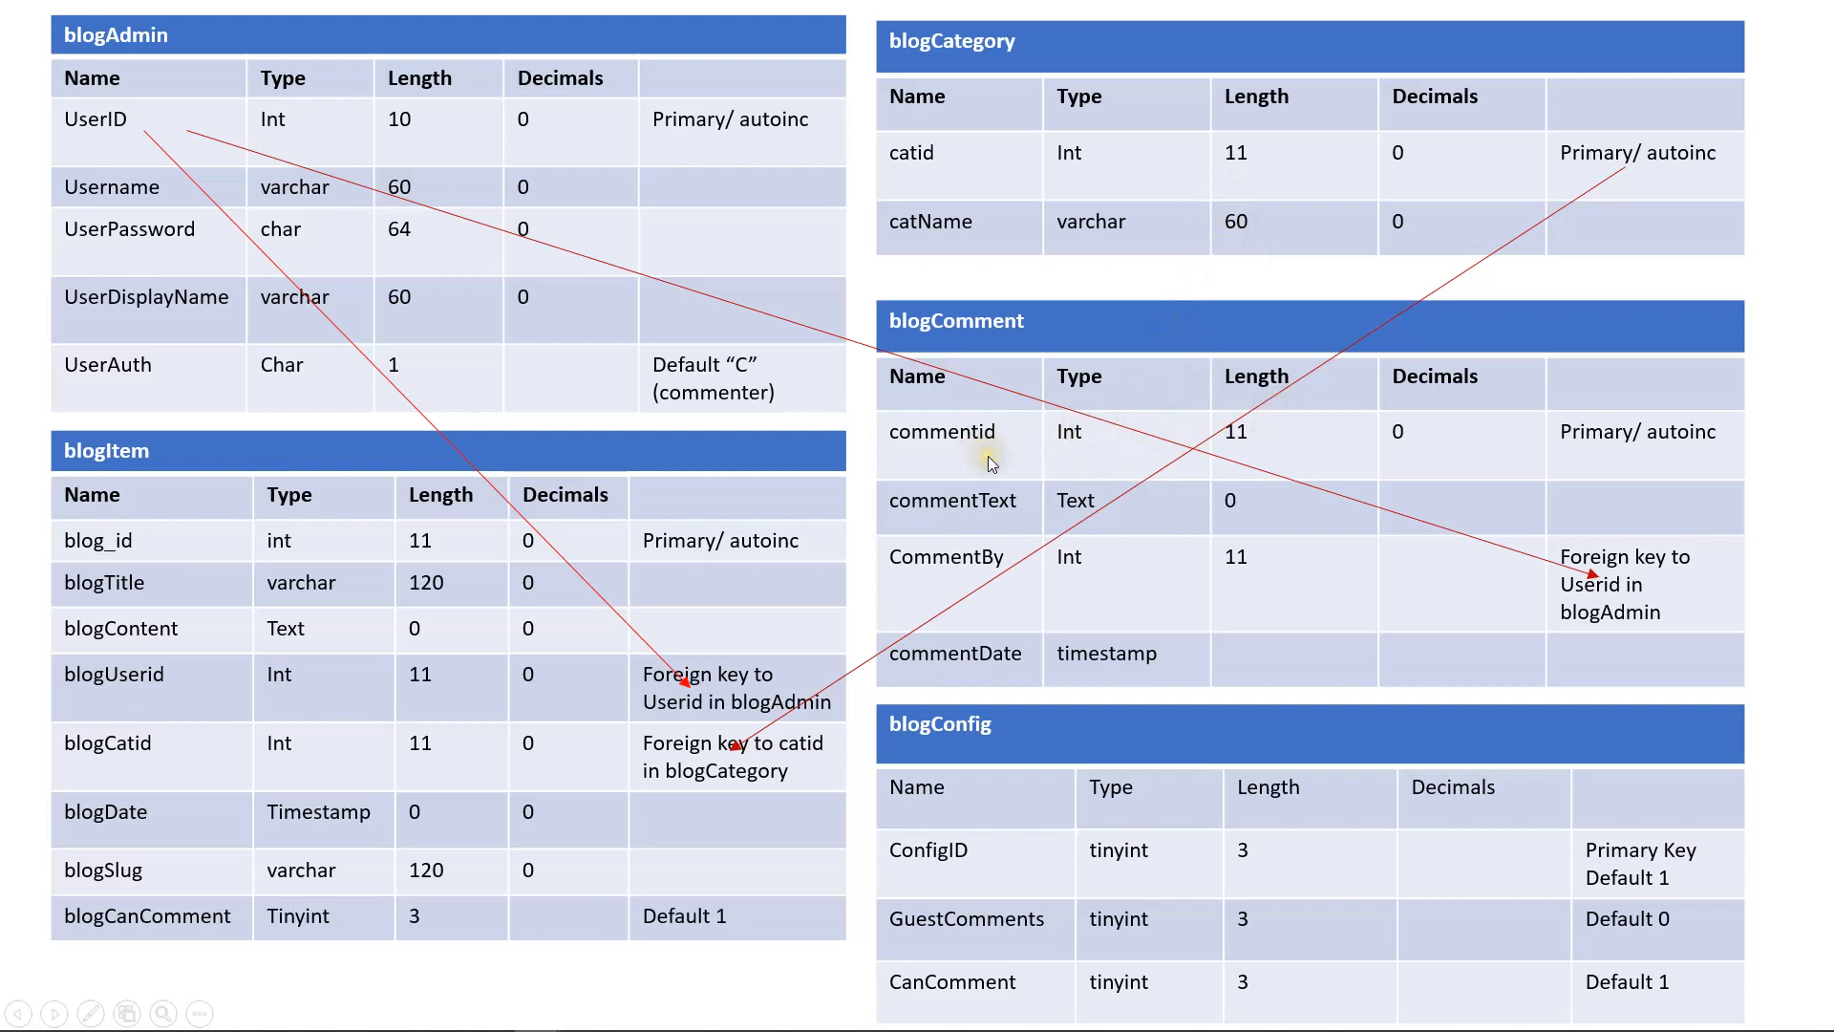
mouse_move(1100, 438)
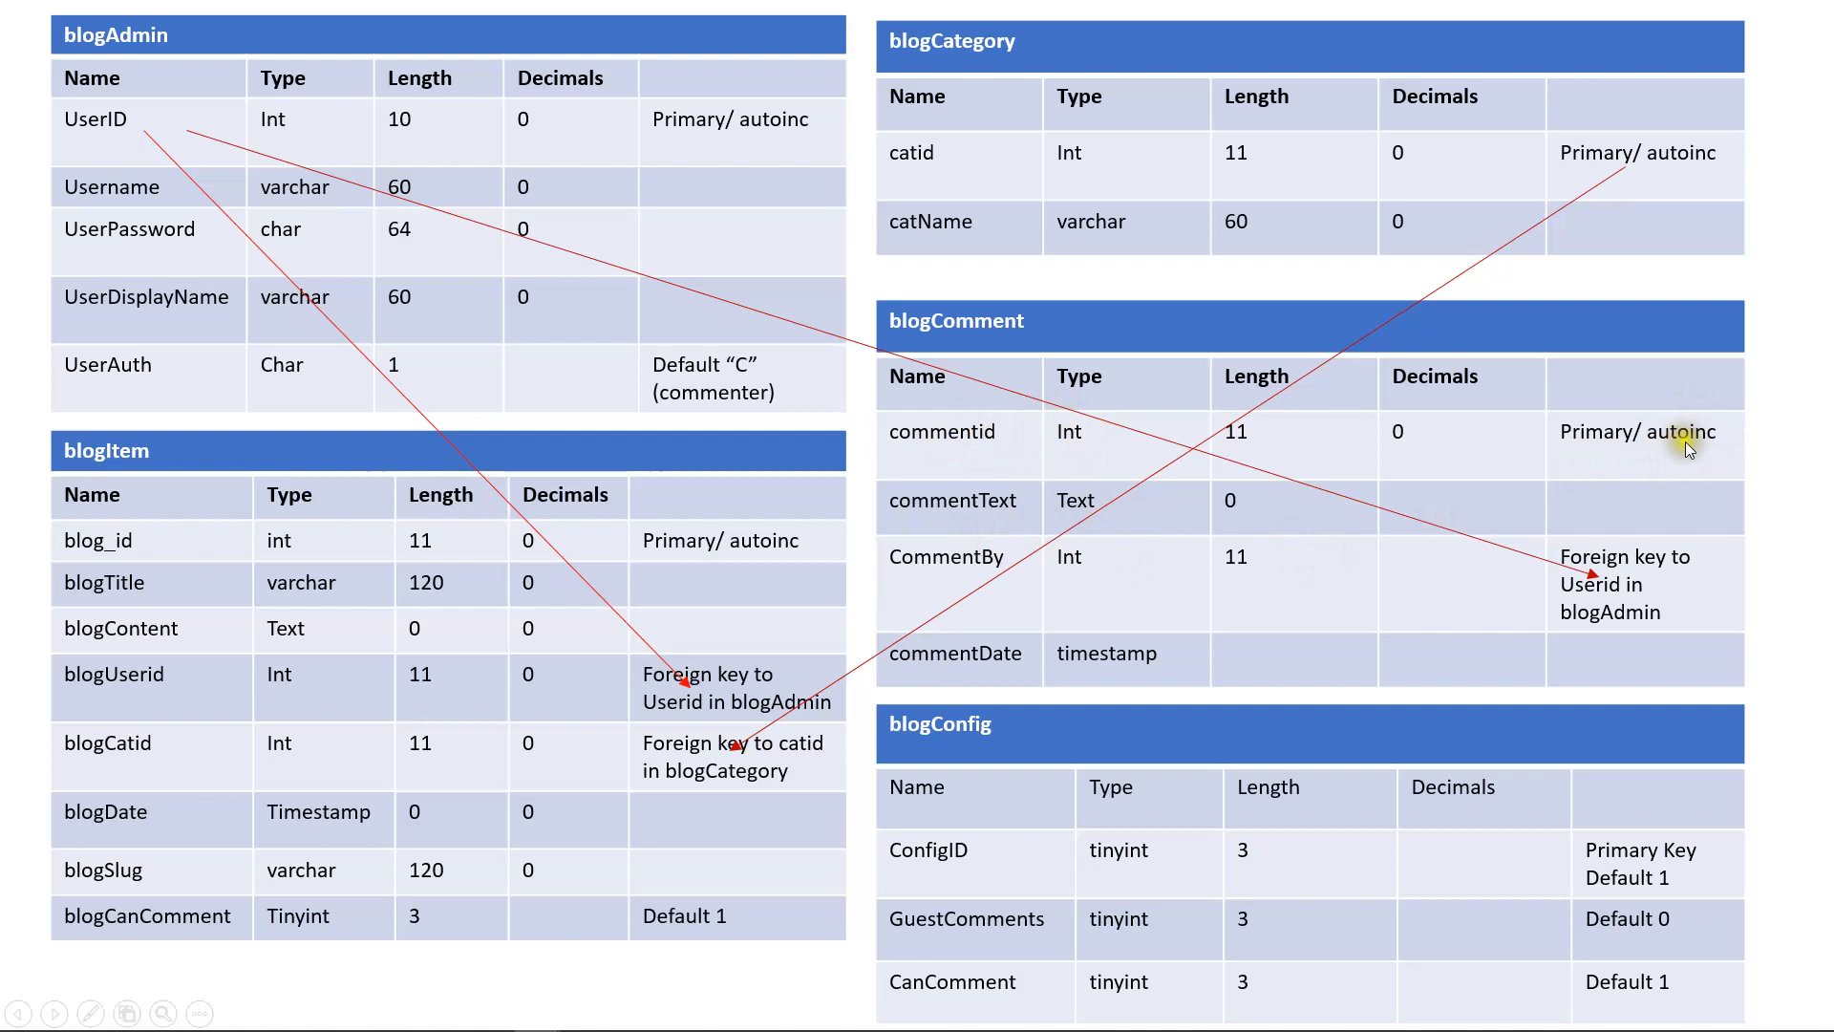
mouse_move(1591, 579)
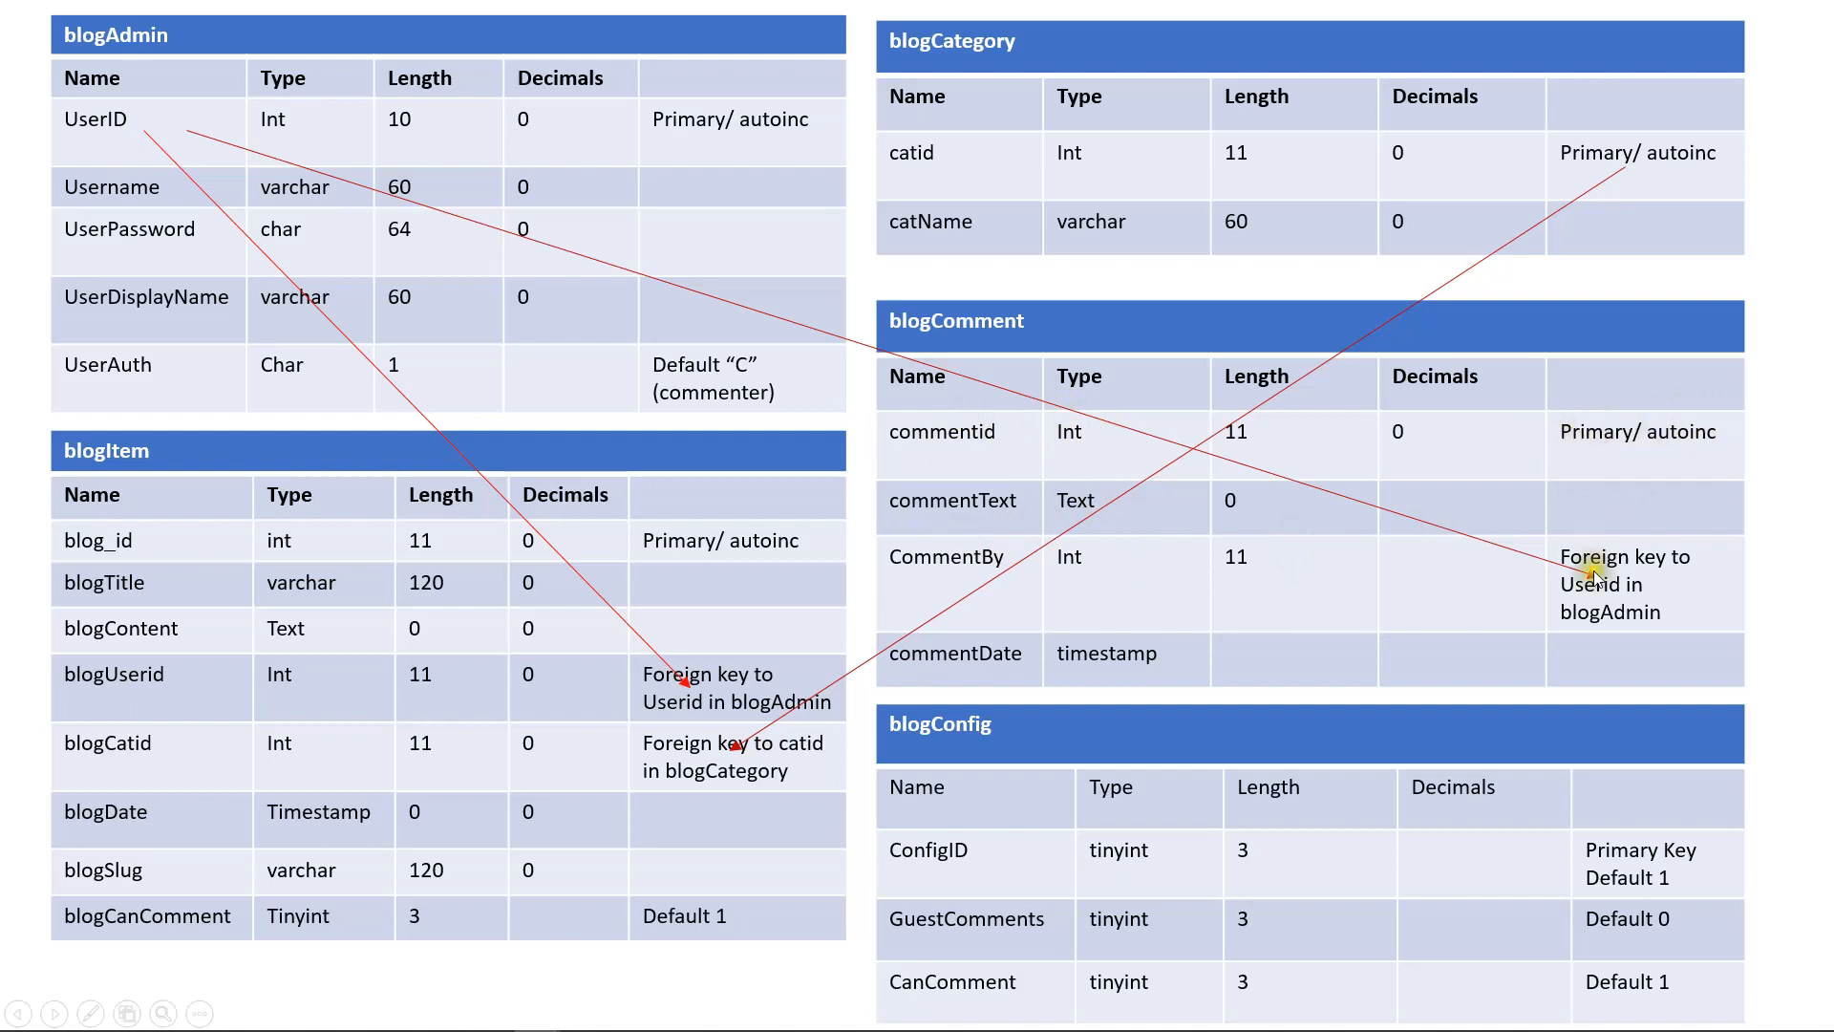
mouse_move(971, 515)
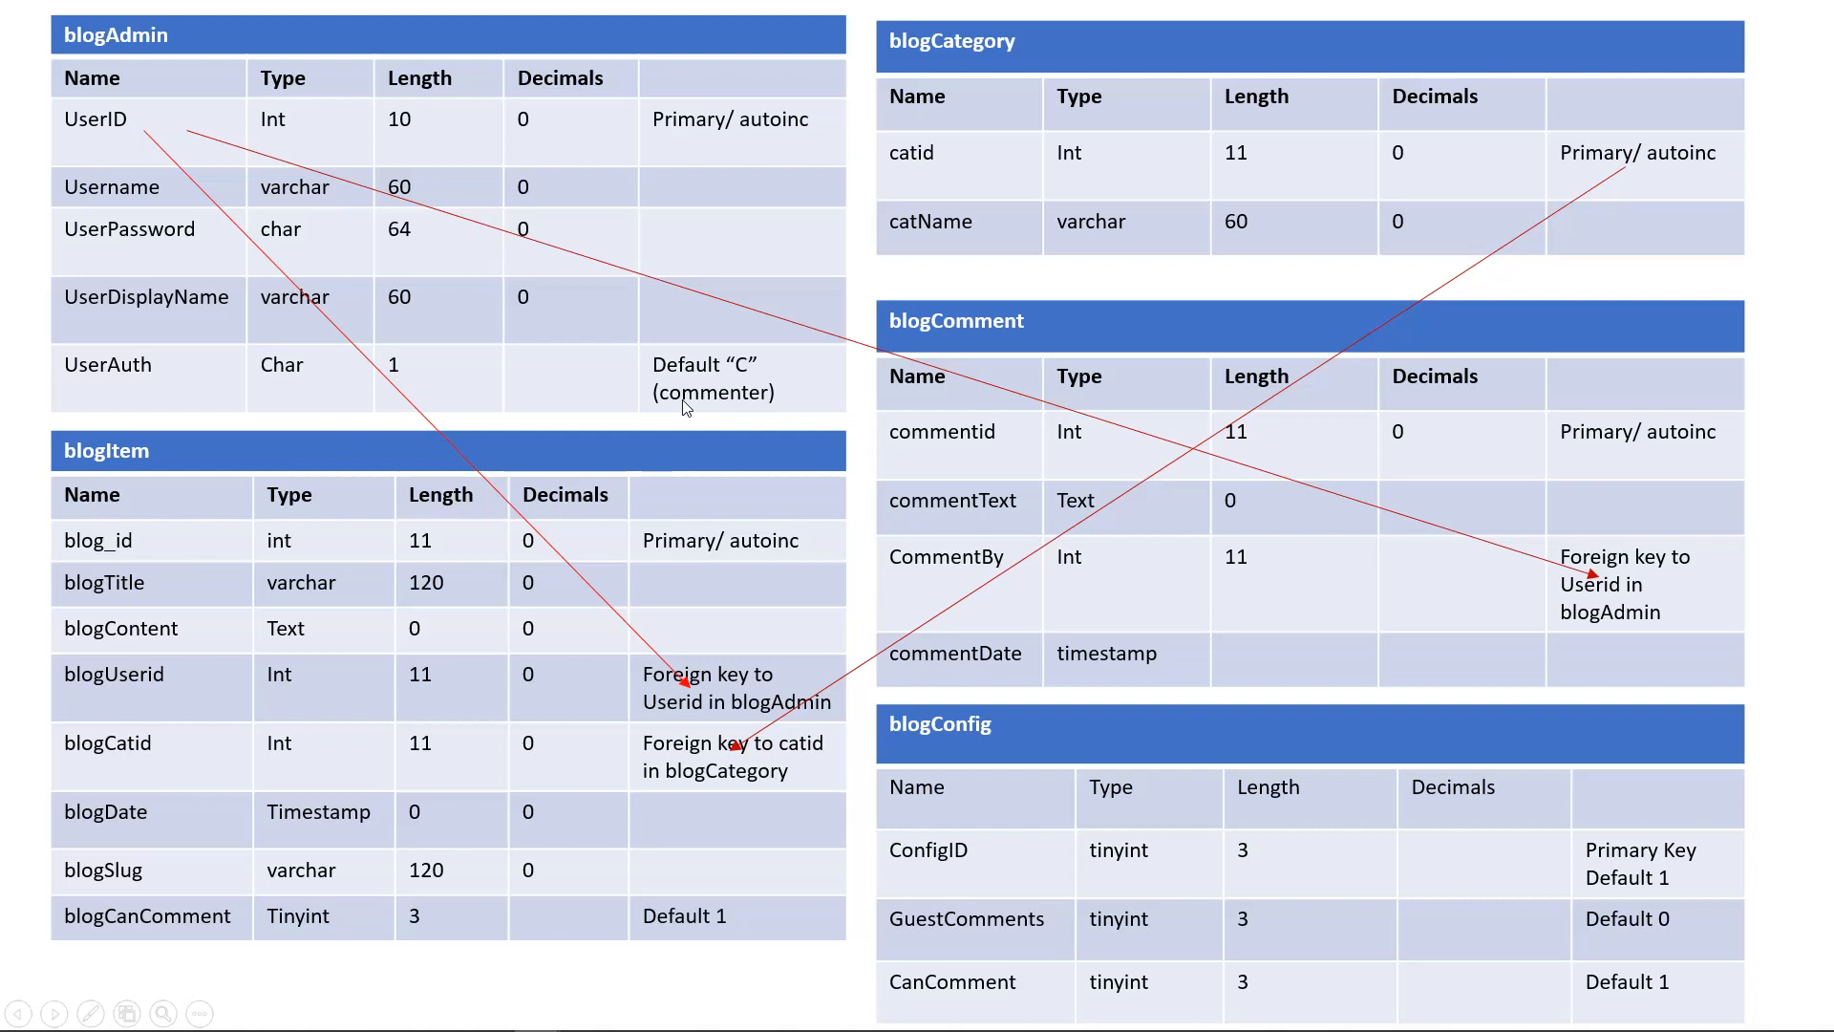
mouse_move(1392, 600)
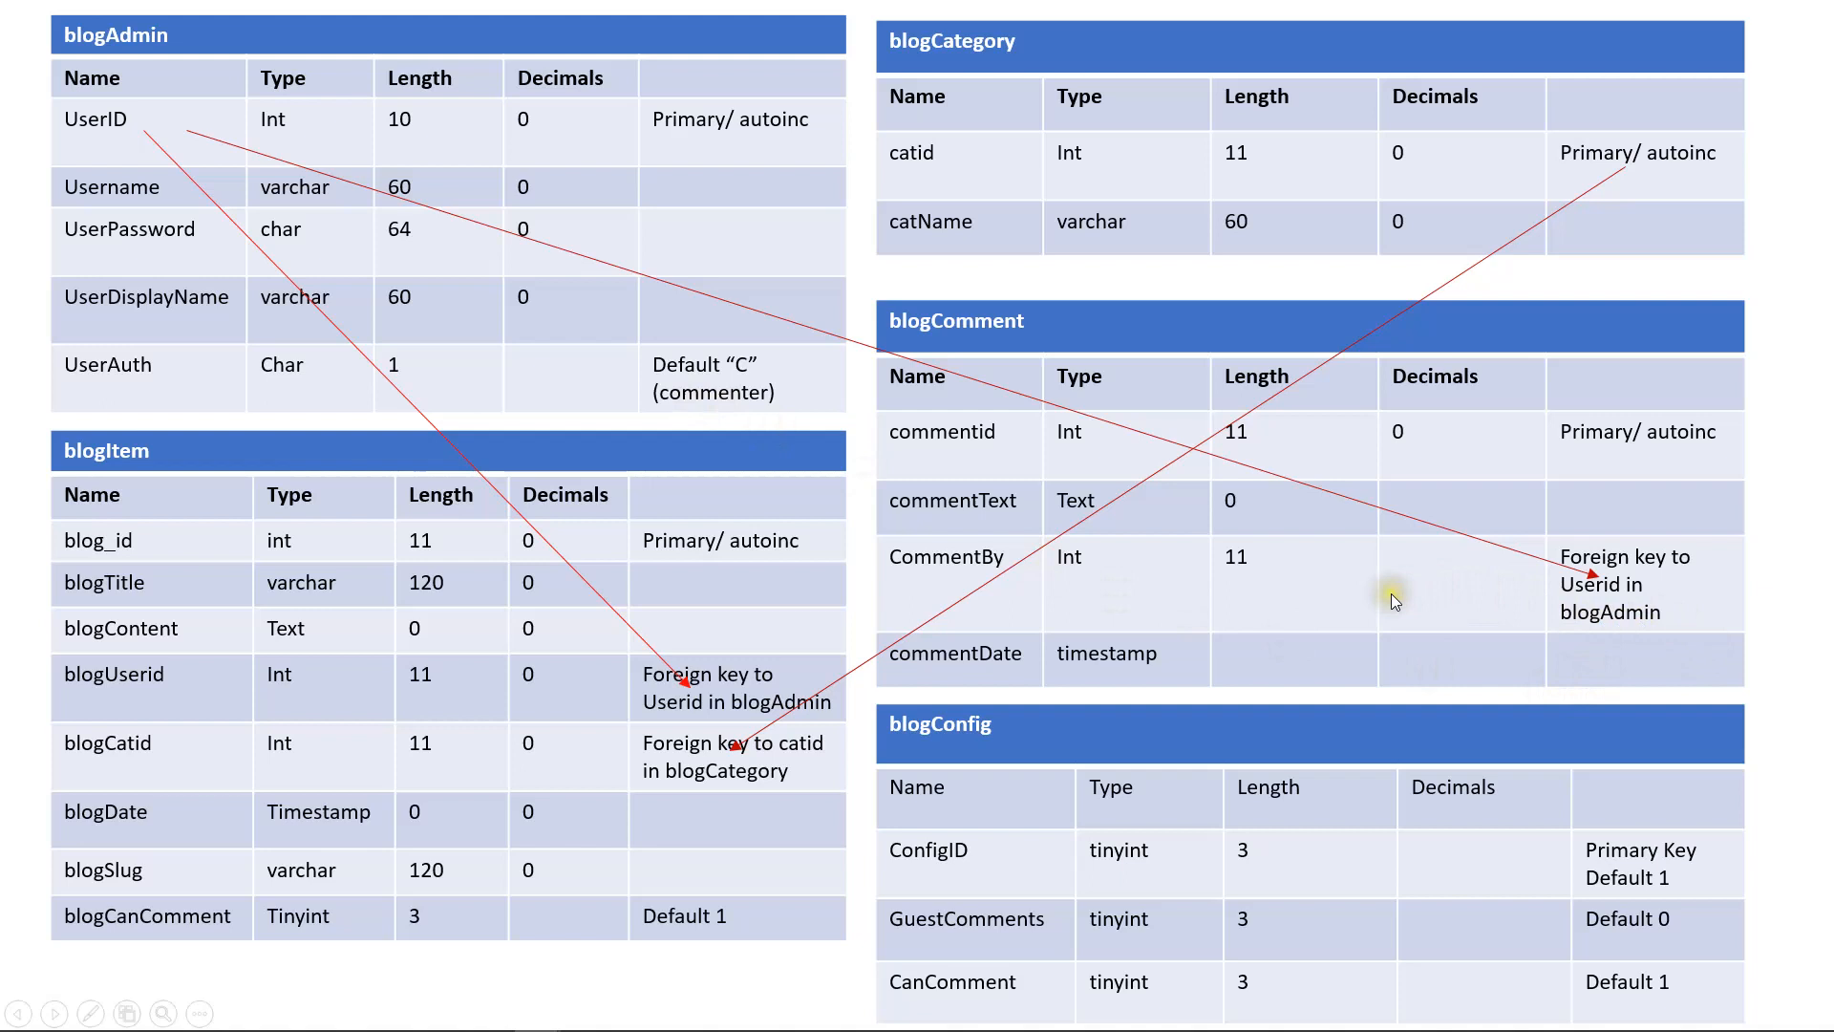
mouse_move(1432, 609)
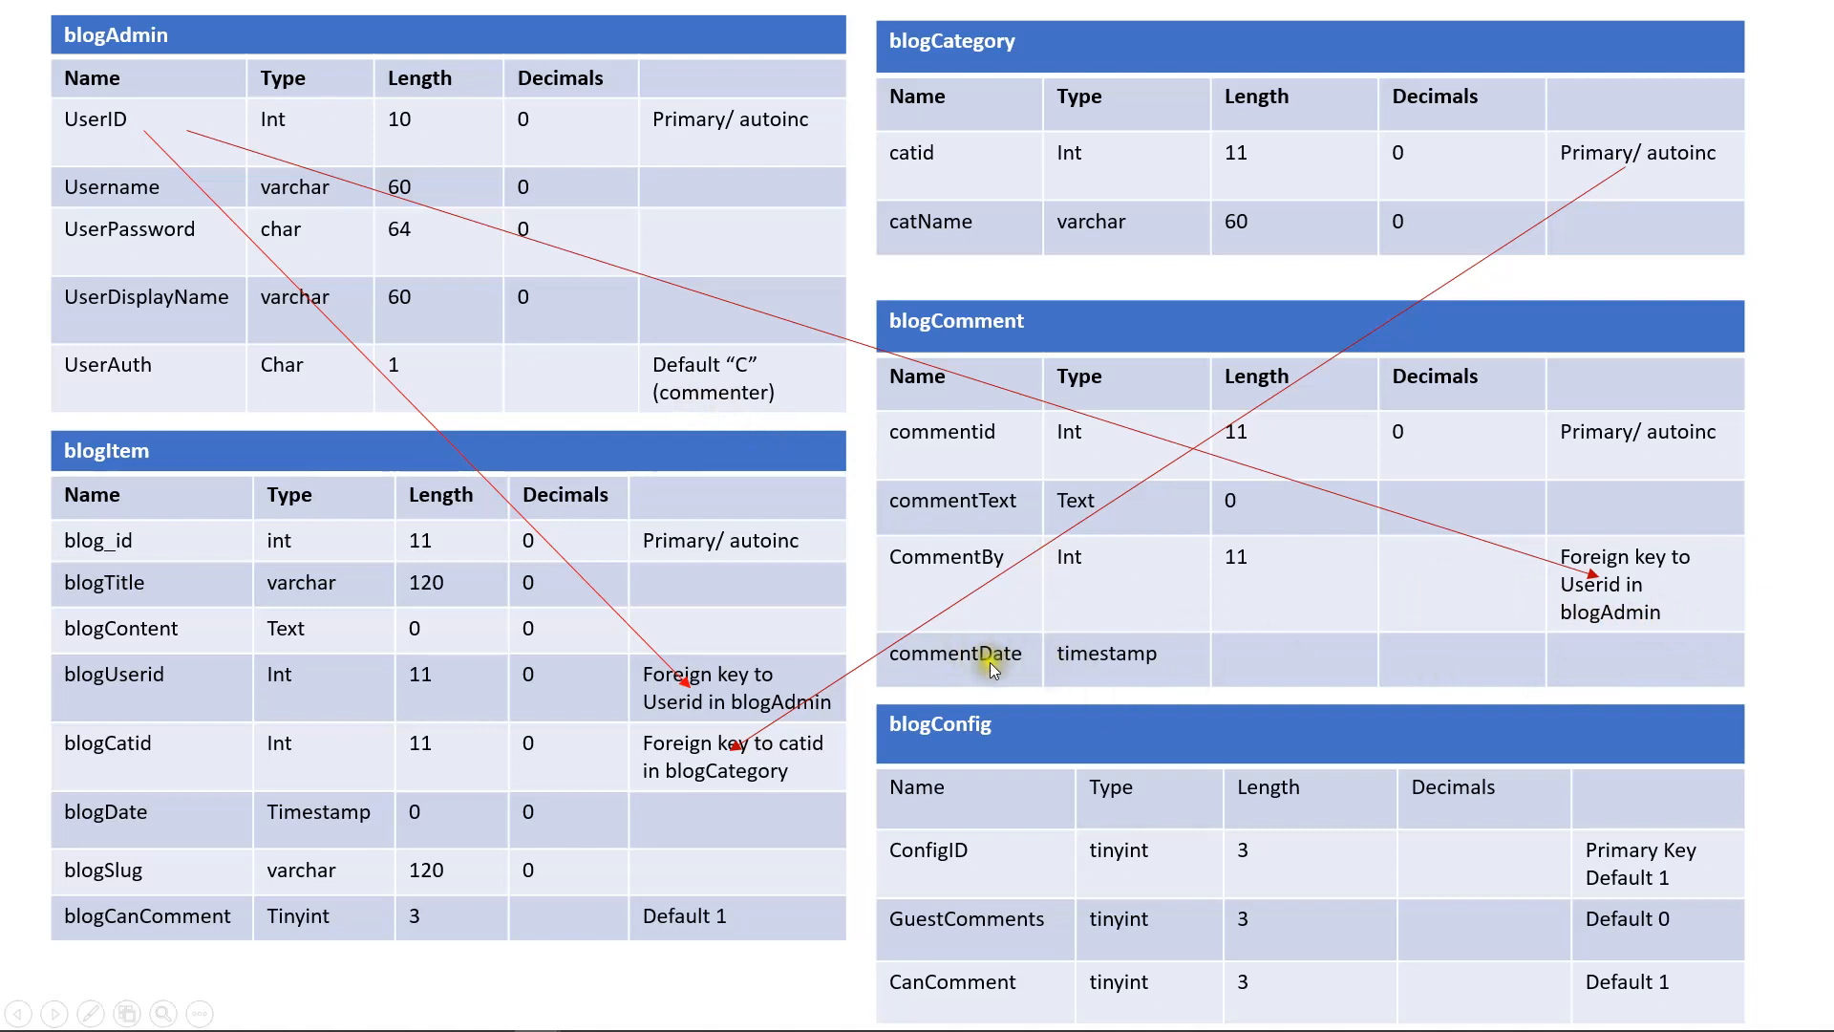
mouse_move(1150, 677)
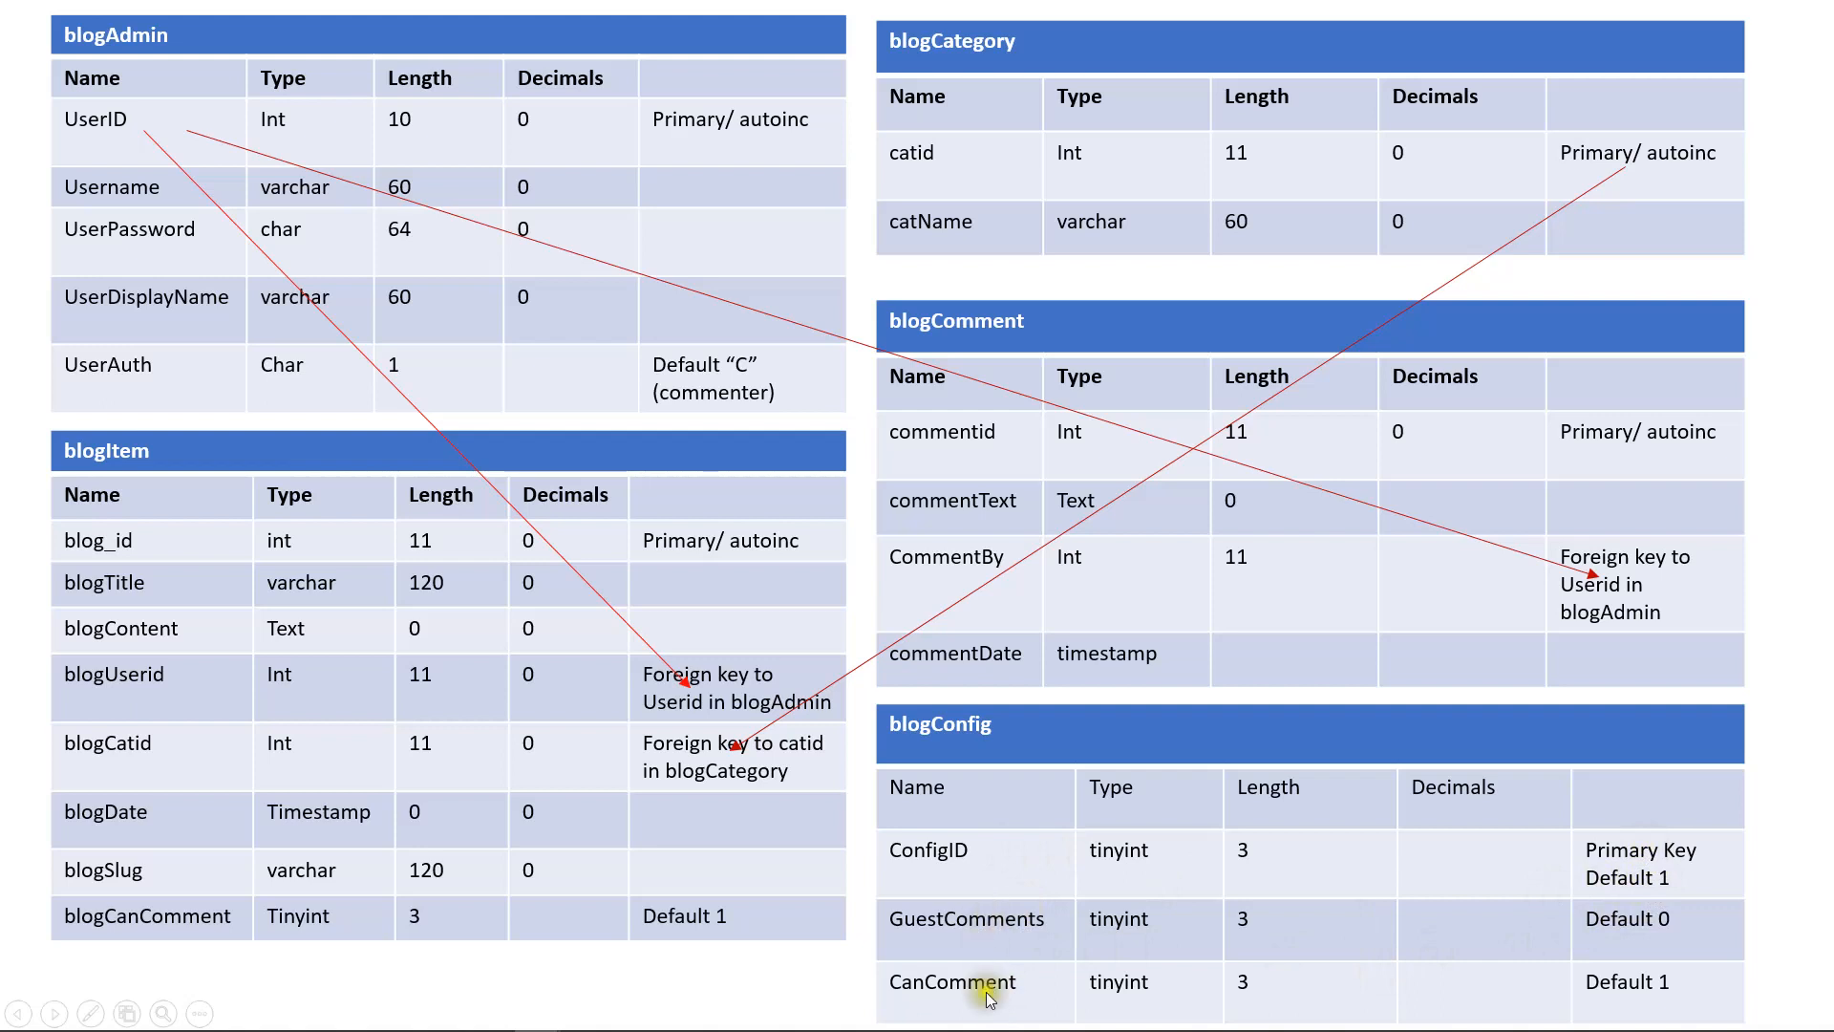
mouse_move(1820, 390)
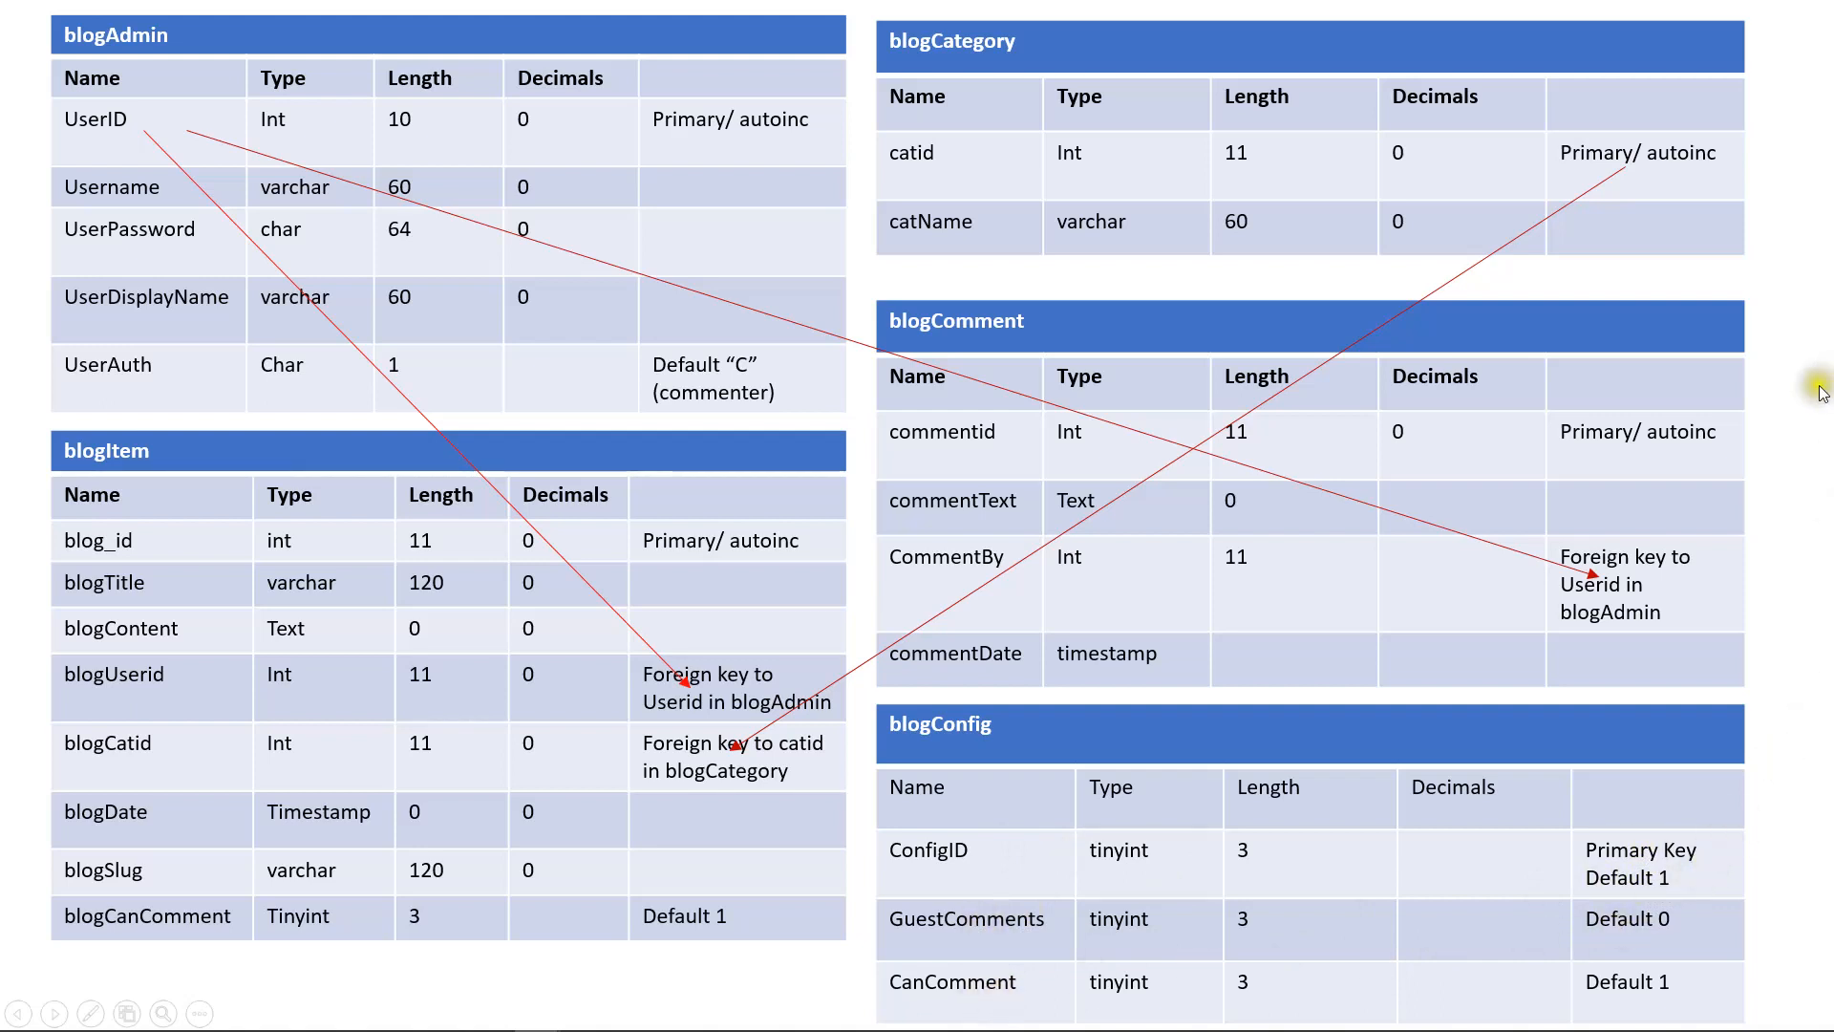
mouse_move(950, 924)
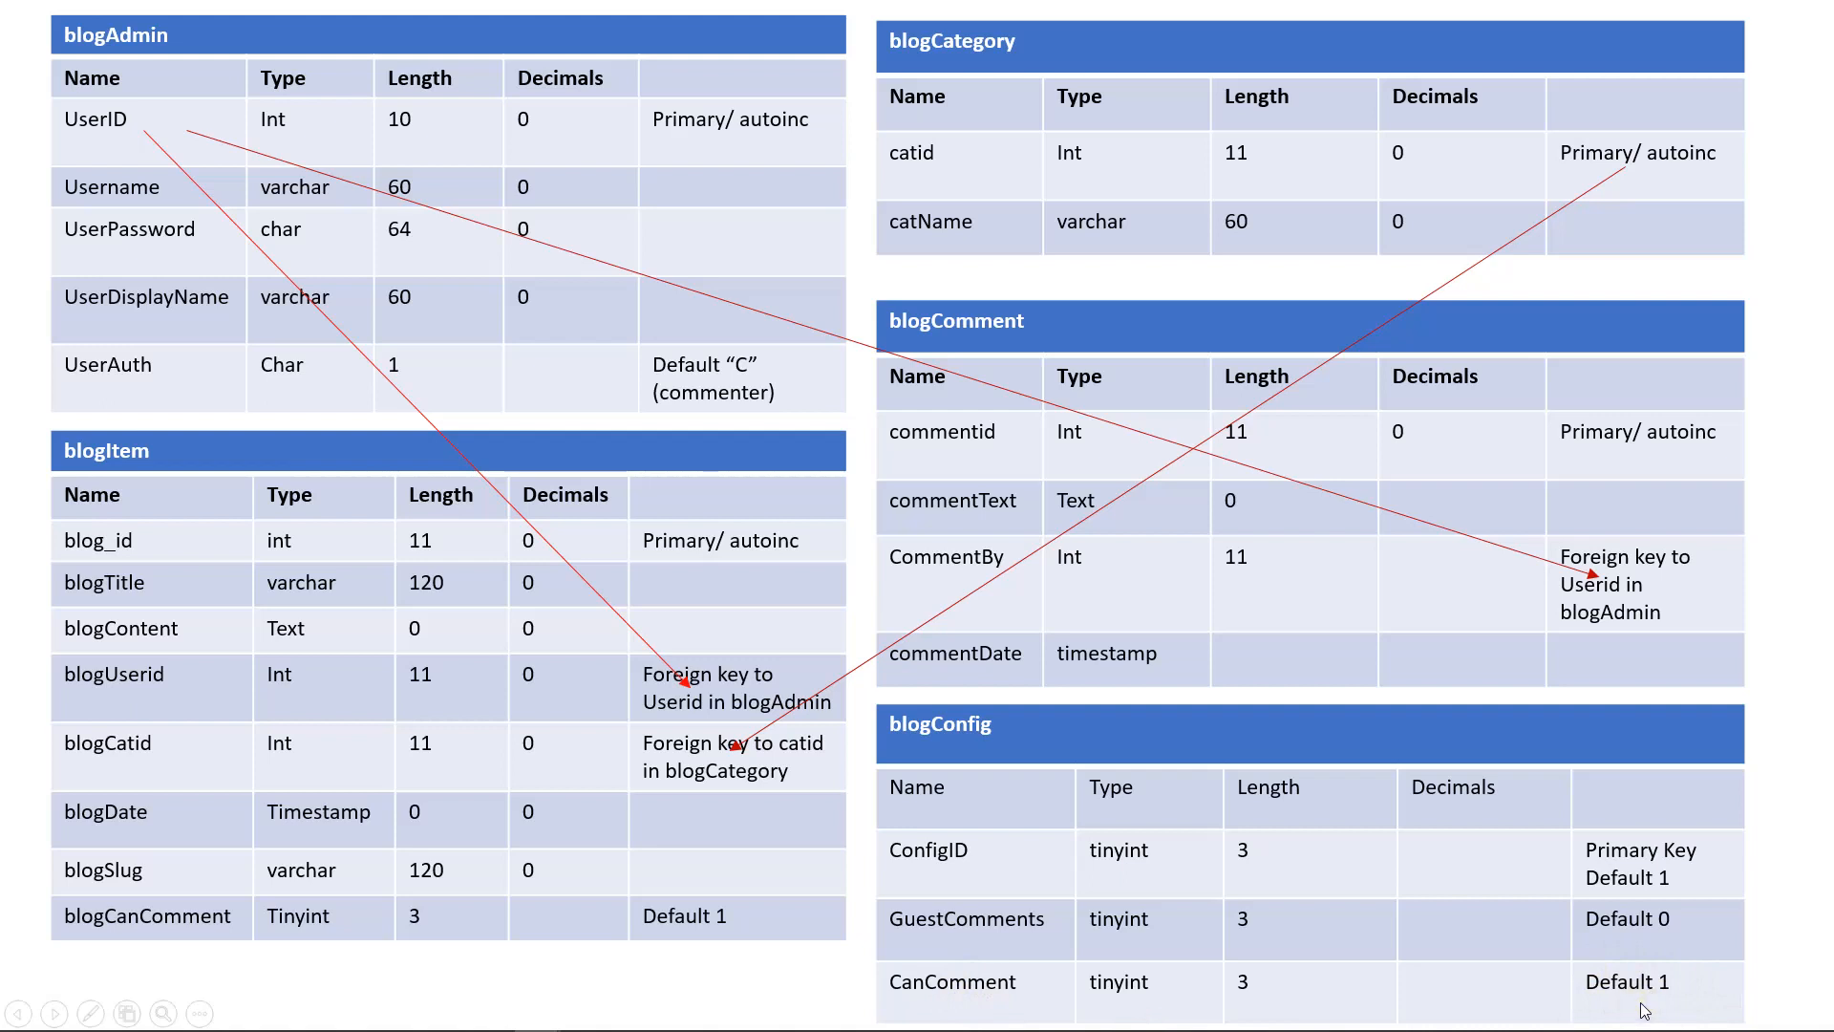
mouse_move(862, 460)
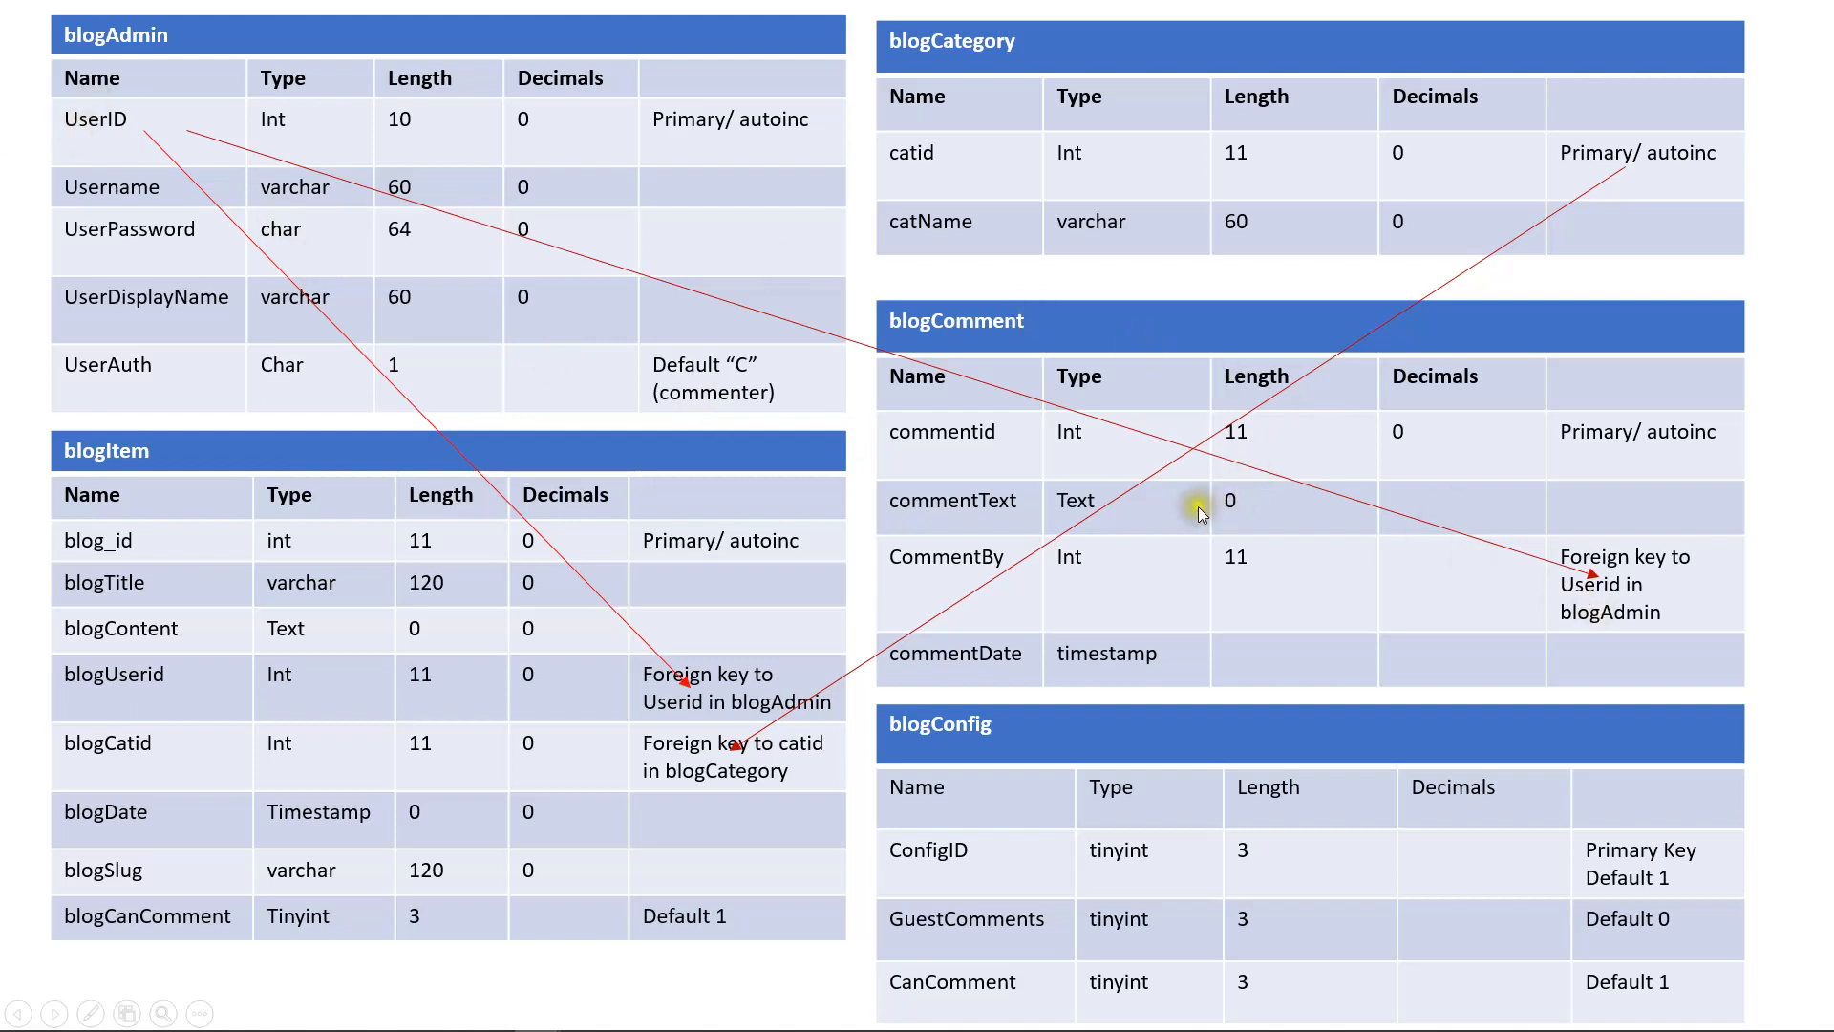
mouse_move(152, 105)
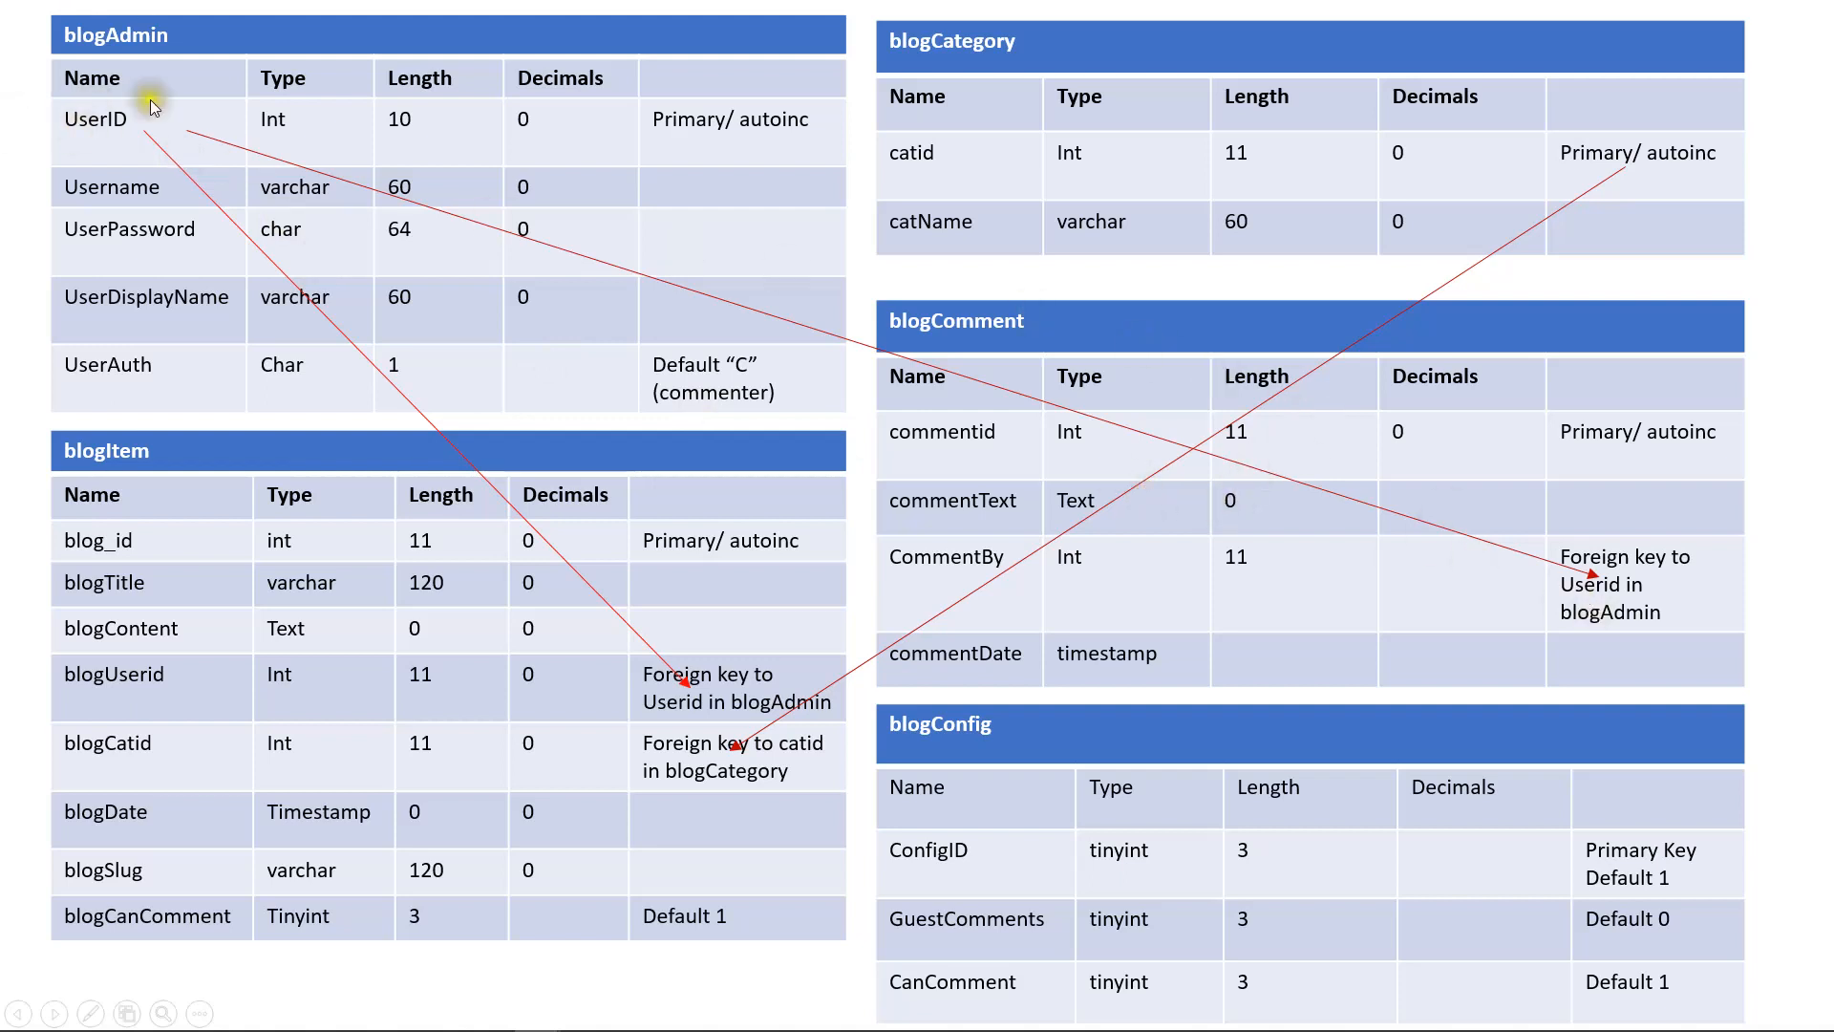
mouse_move(494, 539)
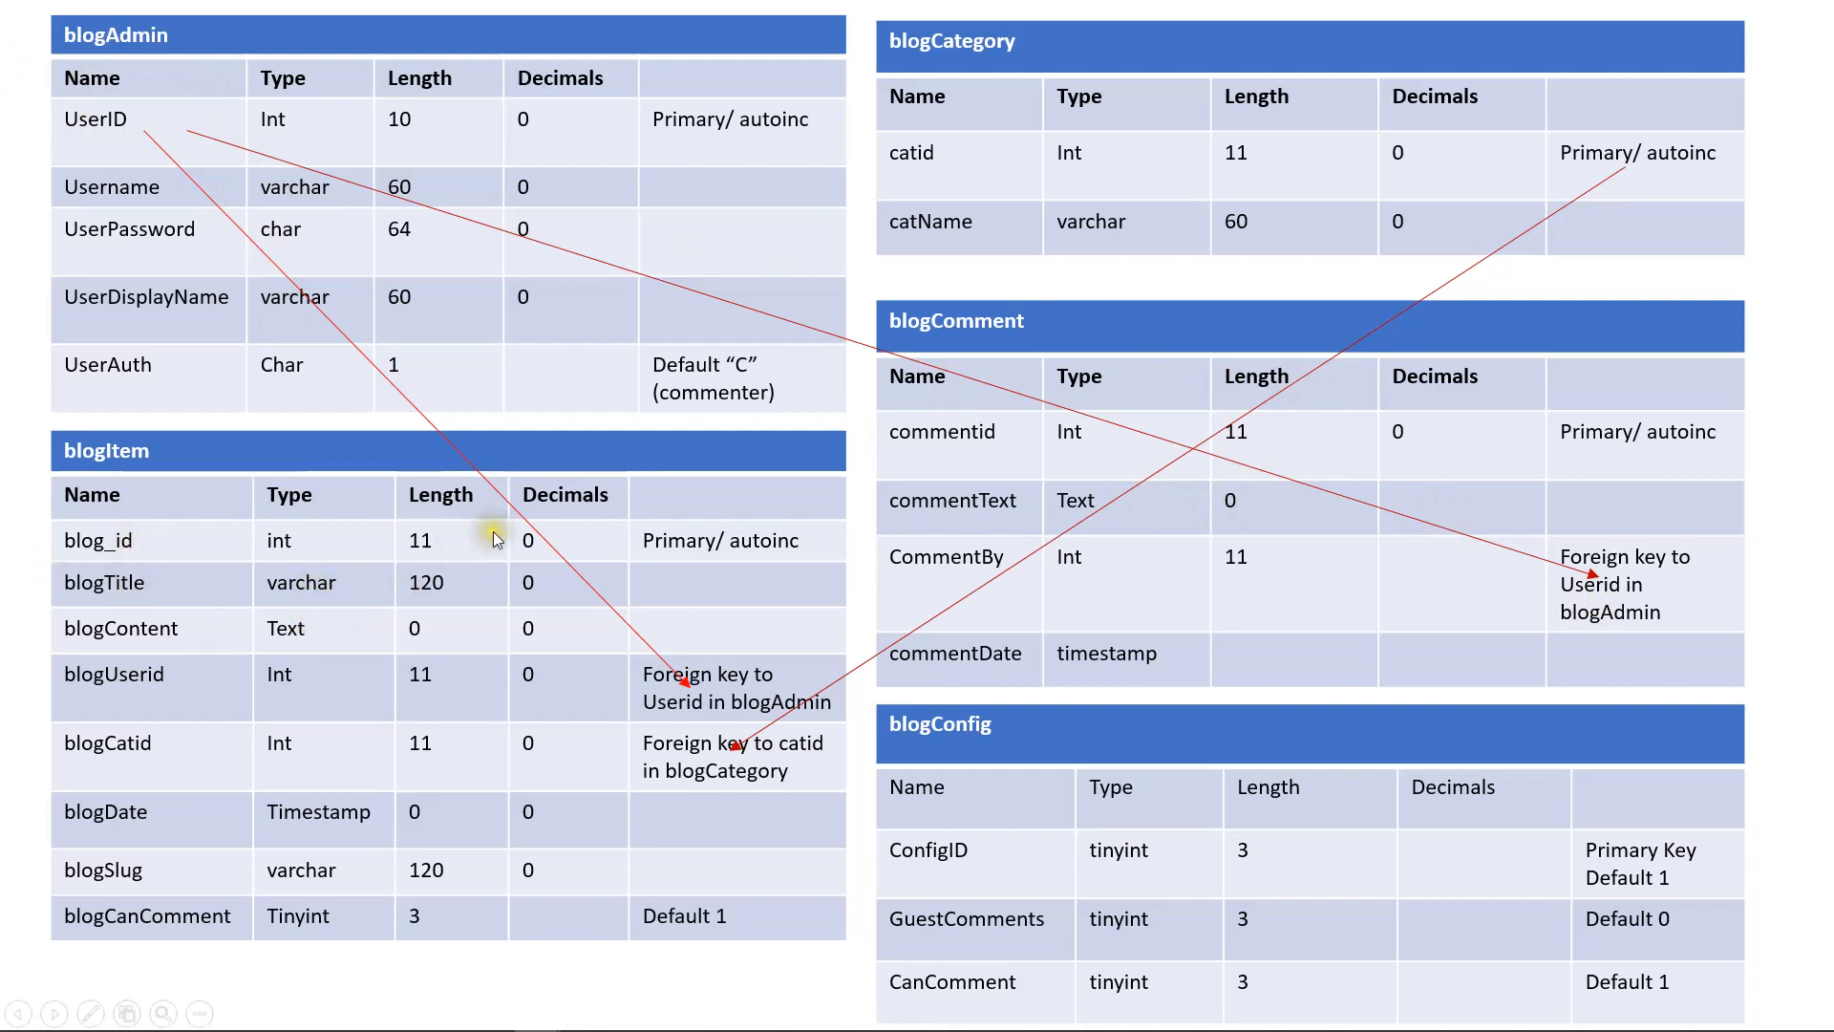